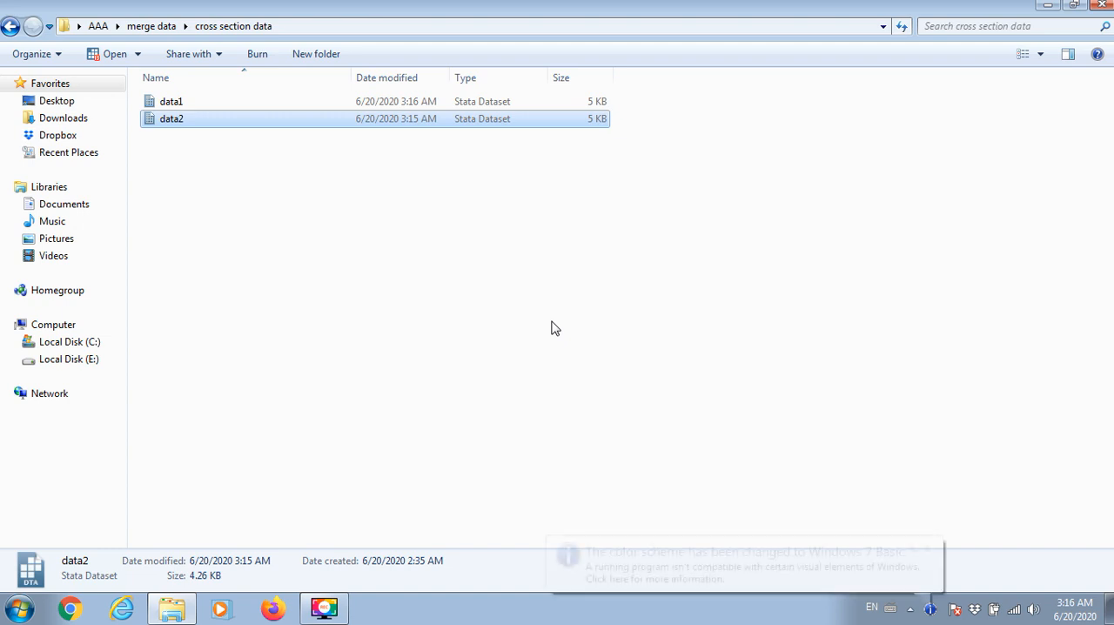
{"action": "mouse_move", "coordinate": [537, 334]}
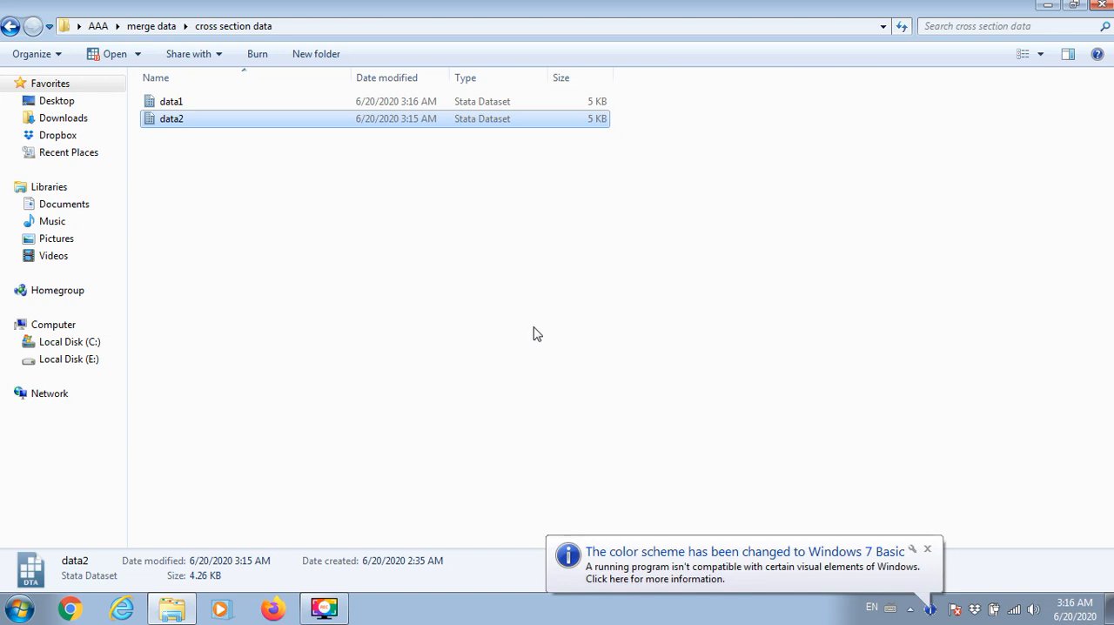
{"action": "mouse_move", "coordinate": [261, 143]}
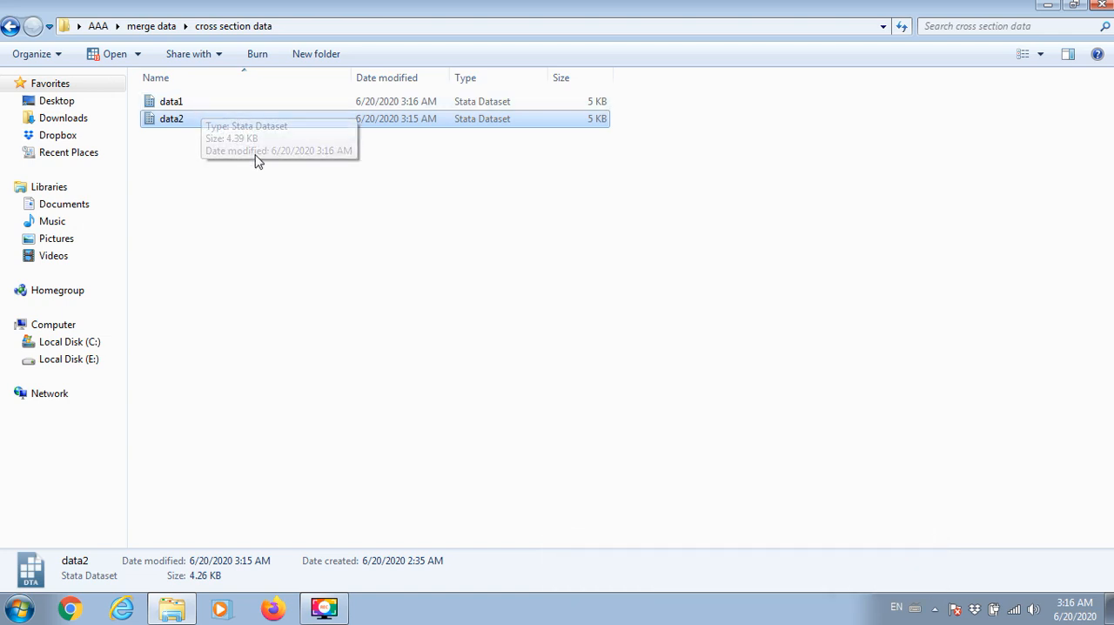
{"action": "mouse_move", "coordinate": [258, 101]}
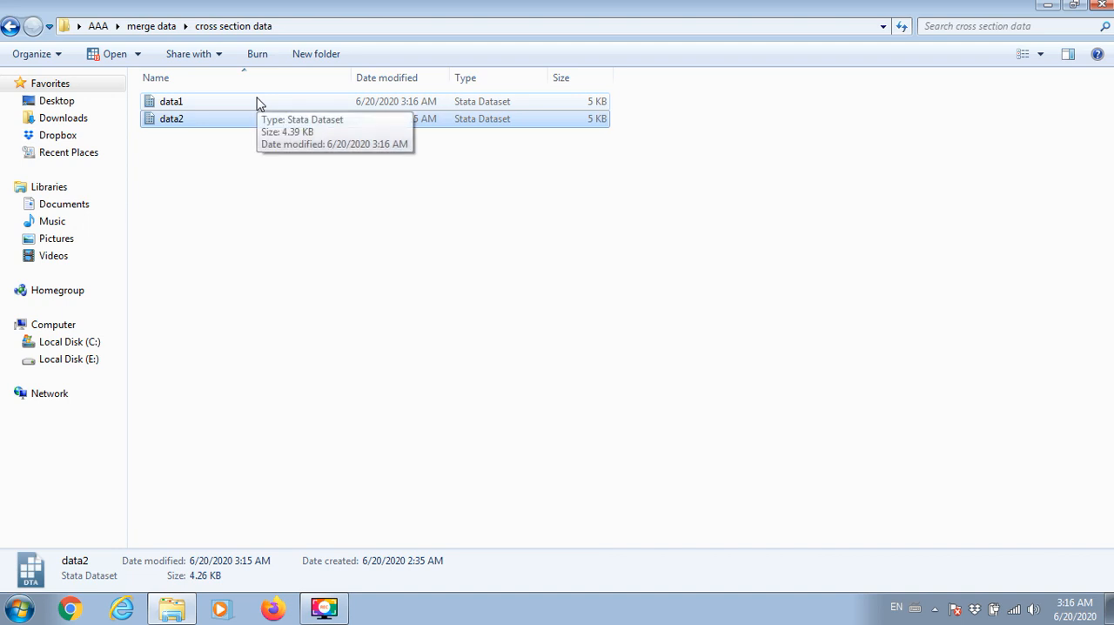
{"action": "mouse_move", "coordinate": [224, 108]}
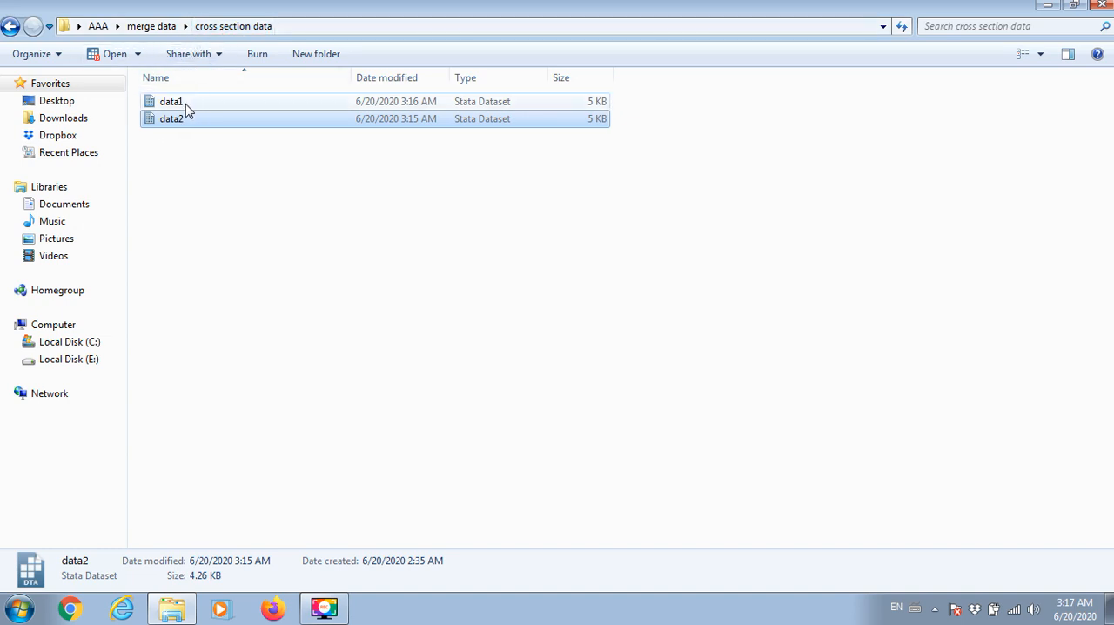
{"action": "mouse_move", "coordinate": [218, 102]}
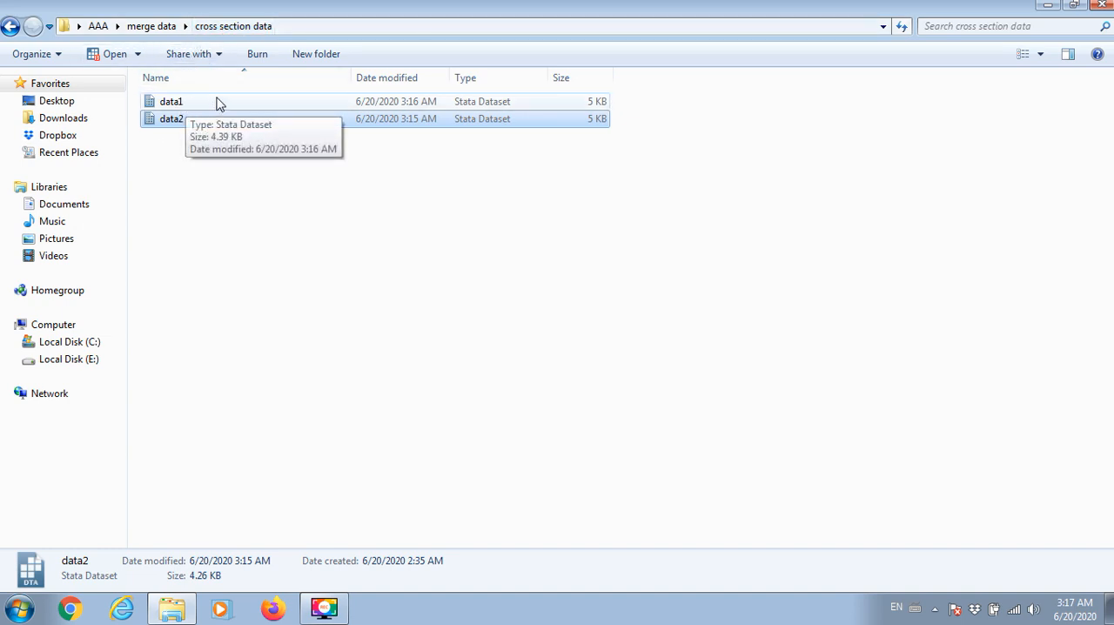
Open data1 and inspect its ISIN, year, CFO and MB columns.
{"action": "double_click", "coordinate": [170, 101]}
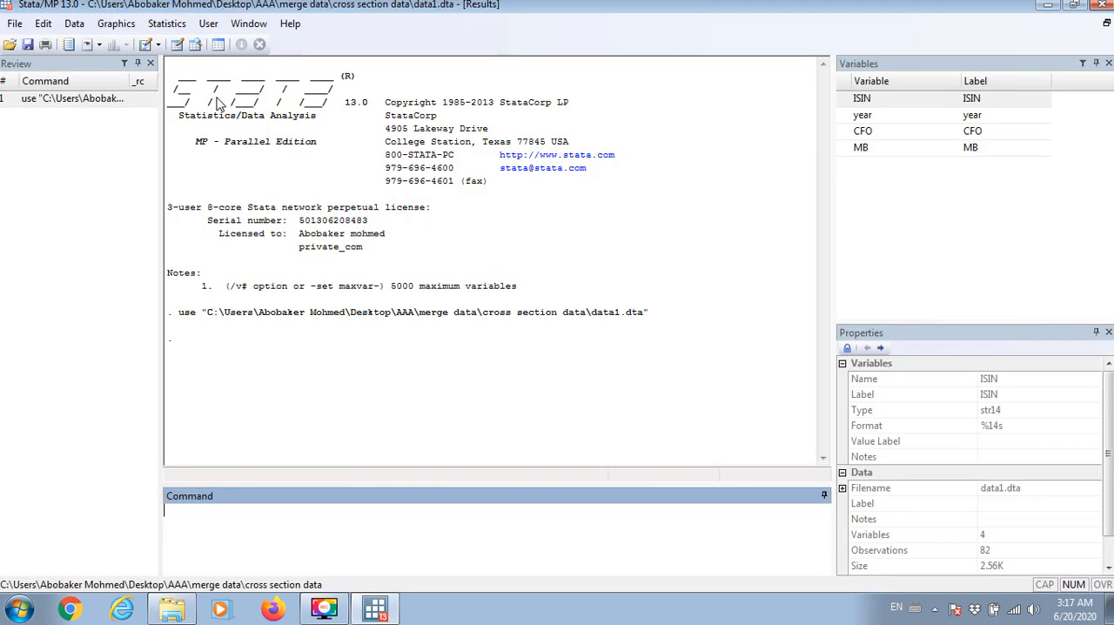
{"action": "mouse_move", "coordinate": [870, 139]}
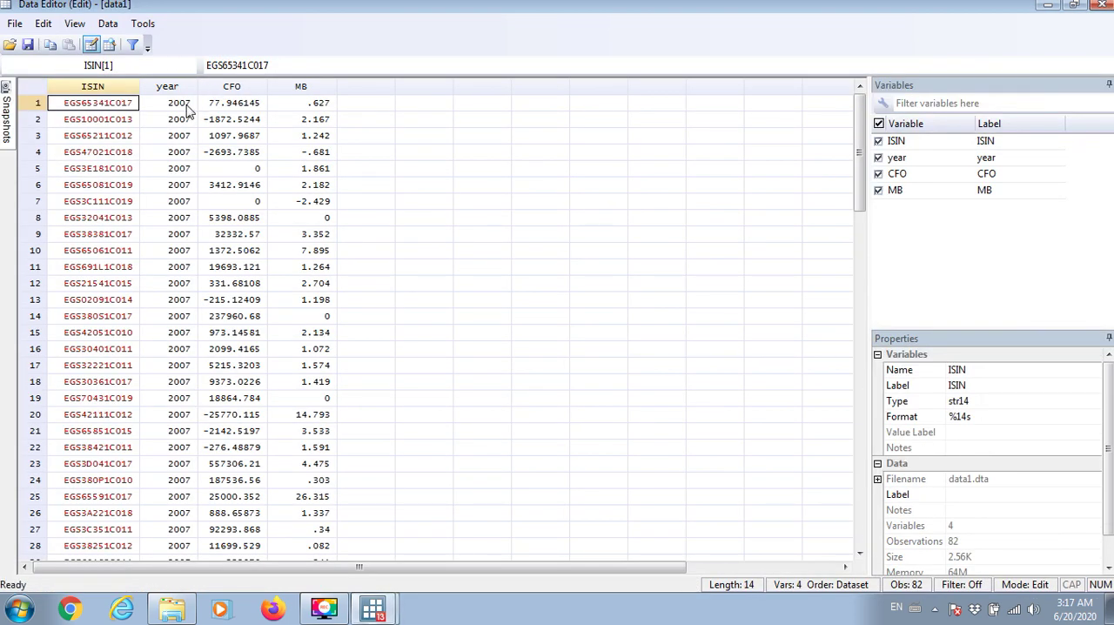
{"action": "left_click", "coordinate": [92, 86]}
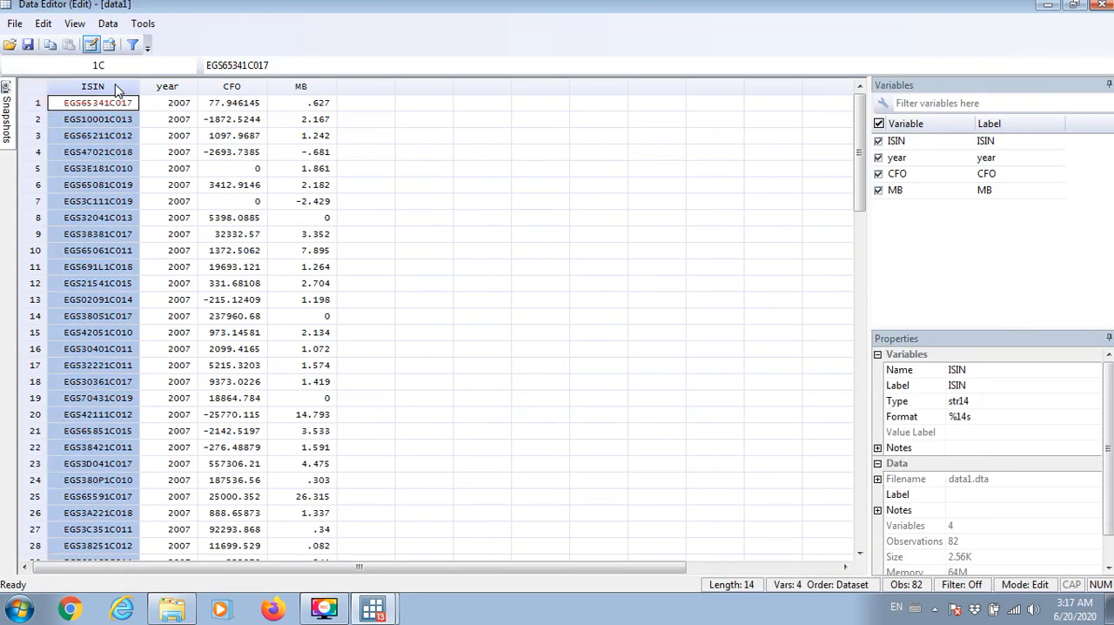
{"action": "mouse_move", "coordinate": [97, 86]}
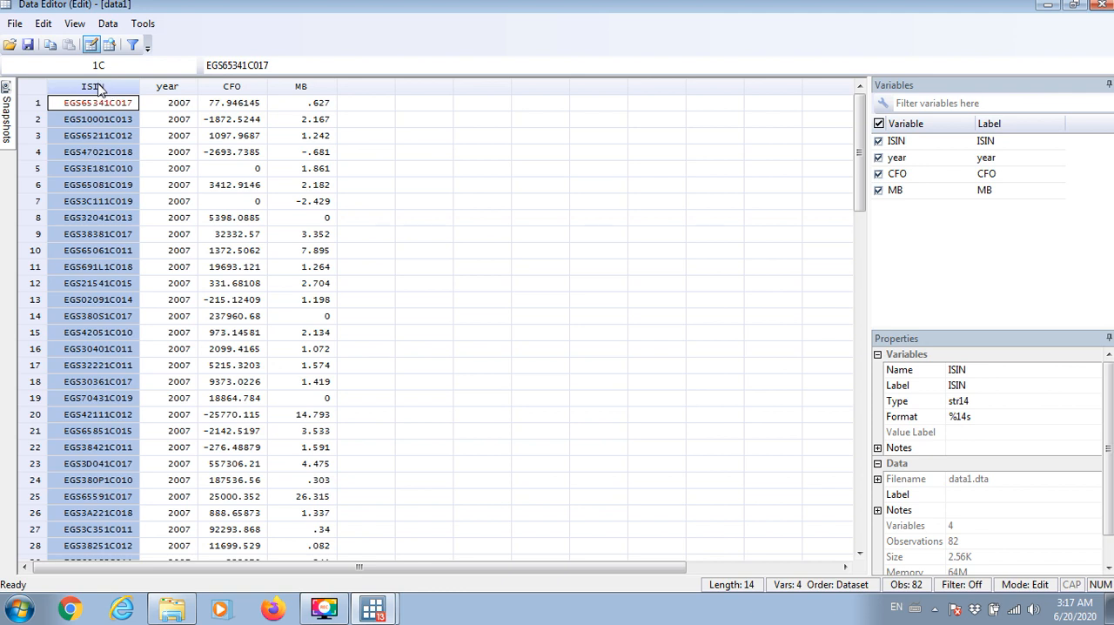
{"action": "mouse_move", "coordinate": [110, 90]}
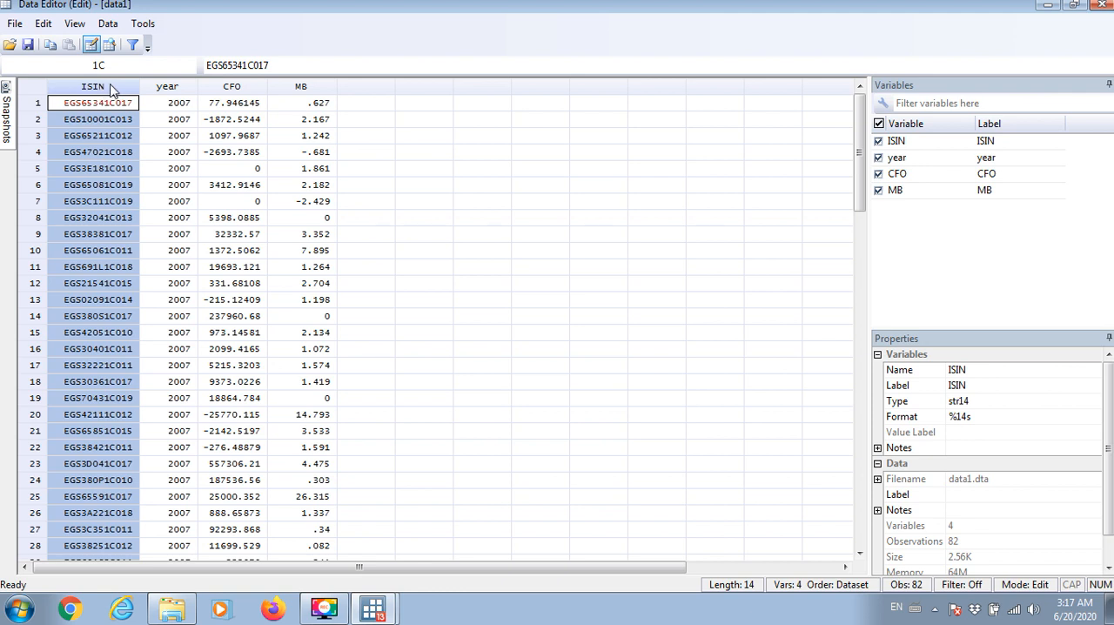
{"action": "left_click", "coordinate": [178, 103]}
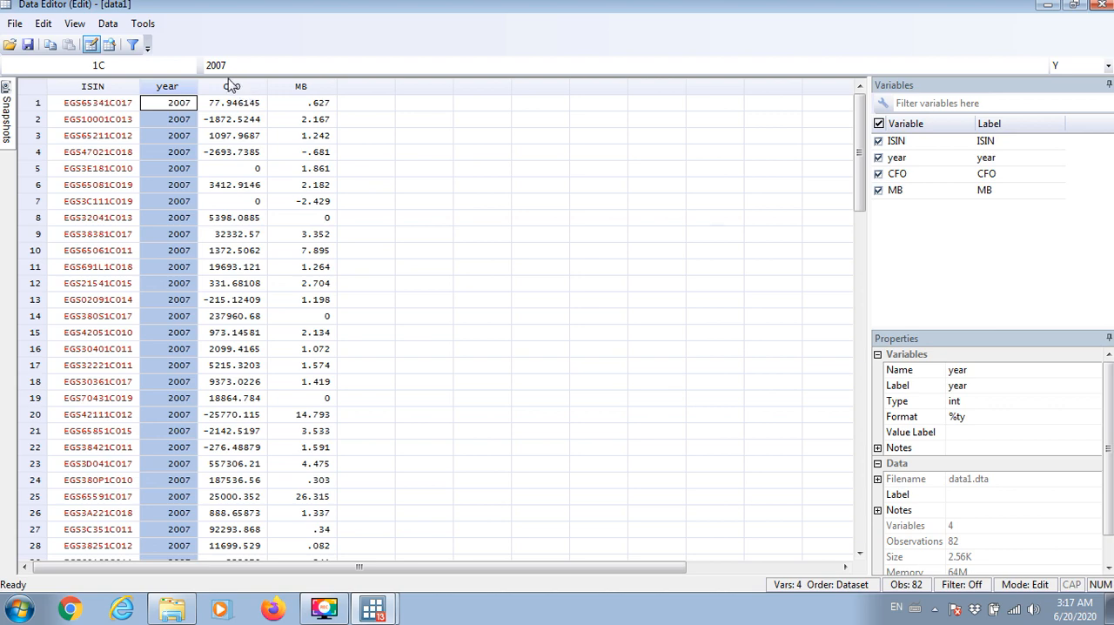
{"action": "scroll", "scroll_direction": "down", "scroll_amount": 3}
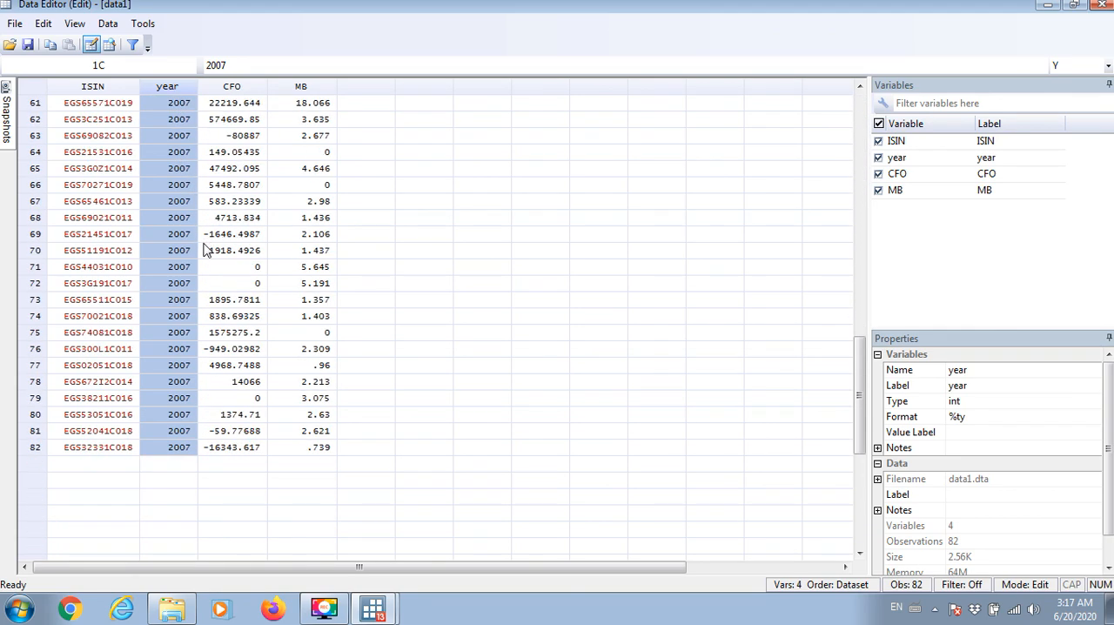
{"action": "scroll", "scroll_direction": "up", "scroll_amount": 3}
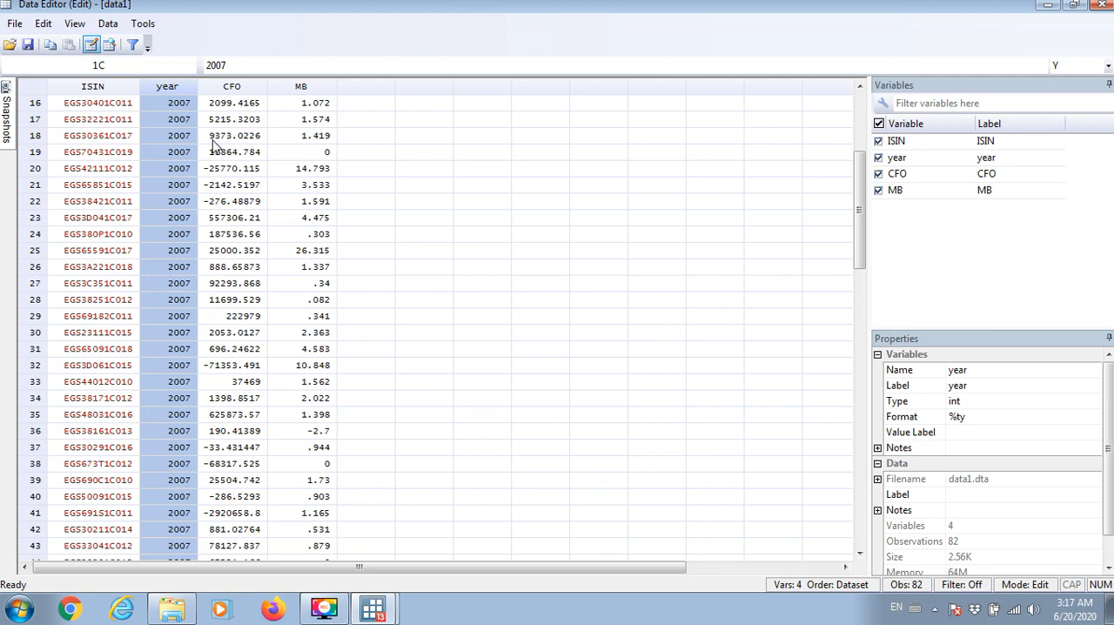
{"action": "scroll", "scroll_direction": "up", "scroll_amount": 3}
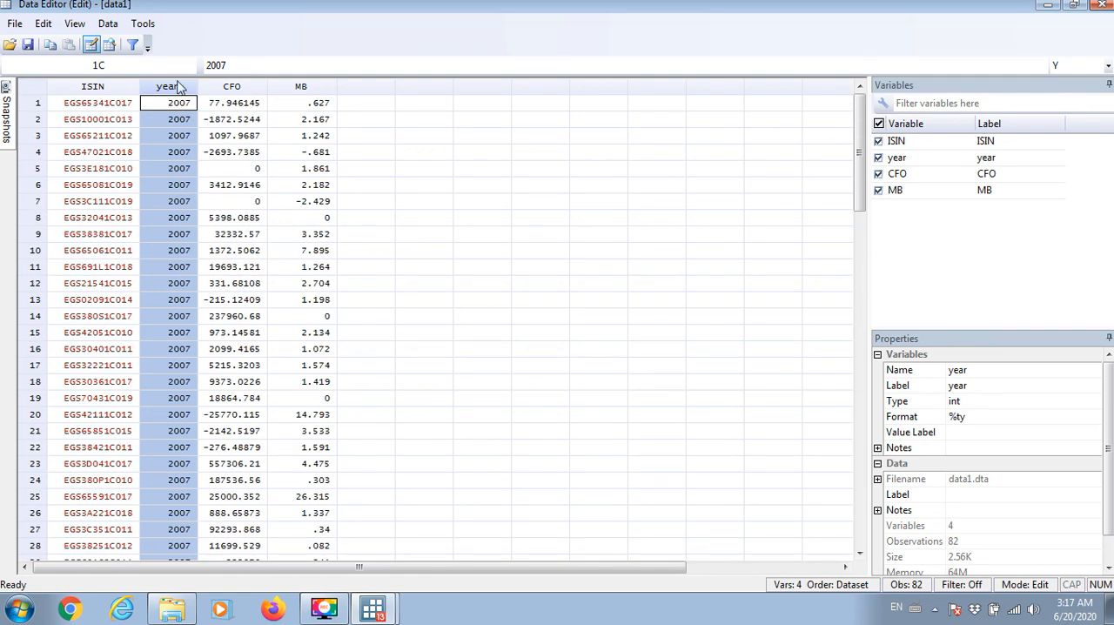
{"action": "mouse_move", "coordinate": [194, 278]}
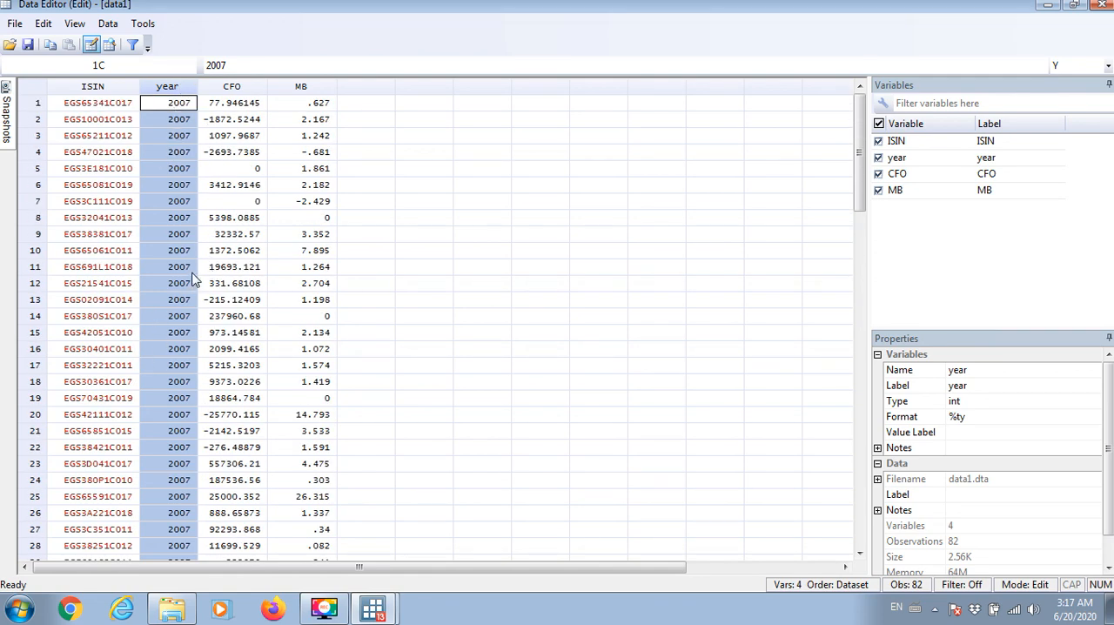
{"action": "left_click", "coordinate": [233, 102]}
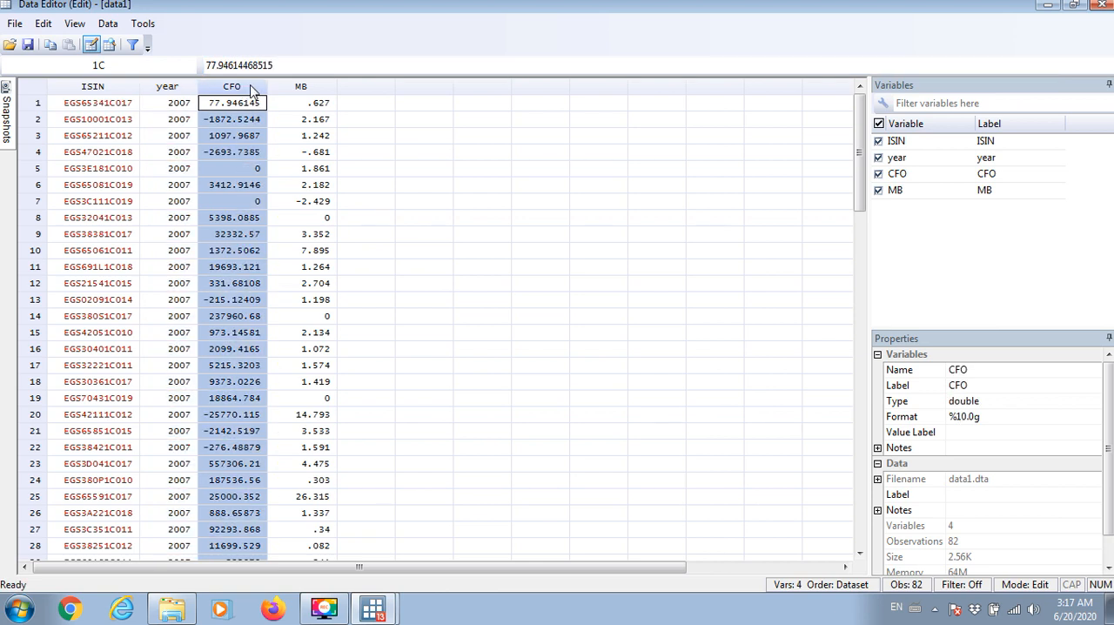
{"action": "mouse_move", "coordinate": [302, 91]}
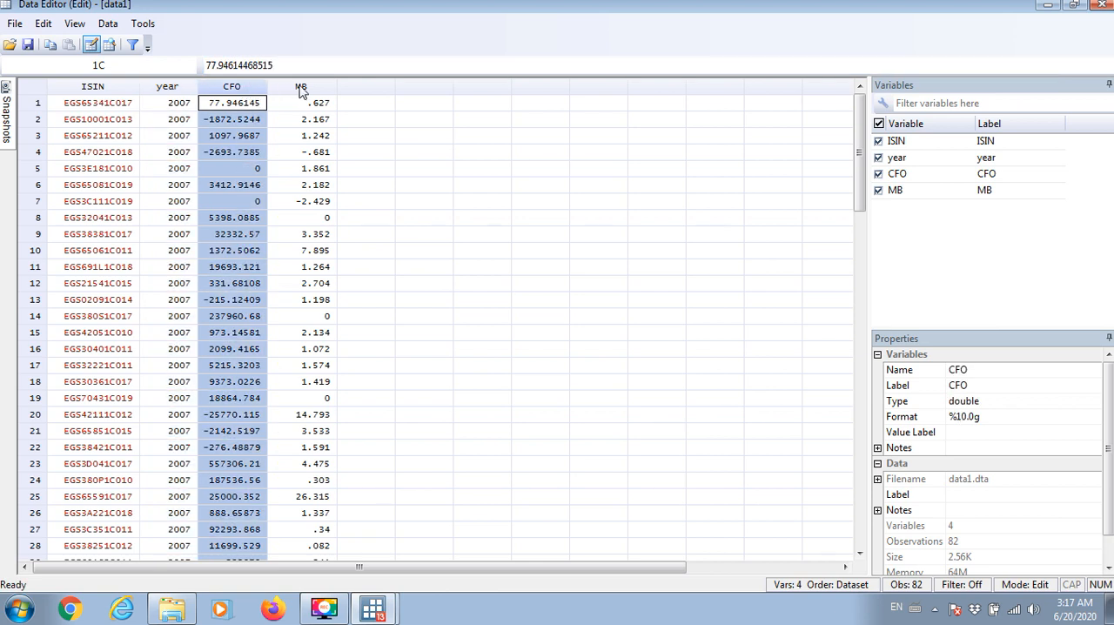
{"action": "left_click", "coordinate": [301, 86]}
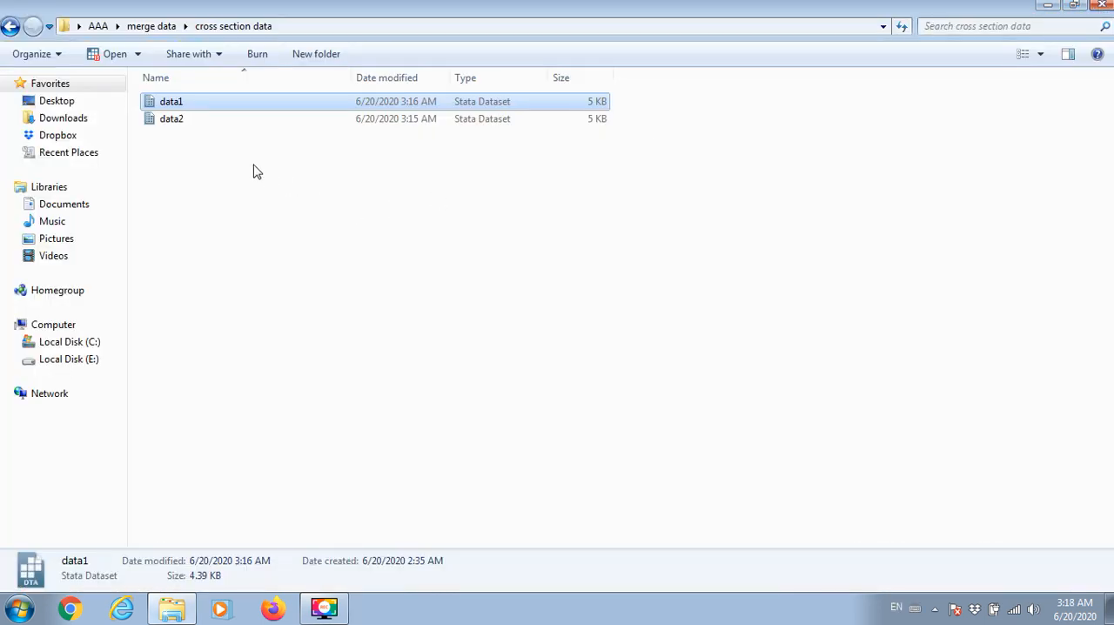
Open data2 and inspect its year, ROA and Size columns.
{"action": "double_click", "coordinate": [171, 118]}
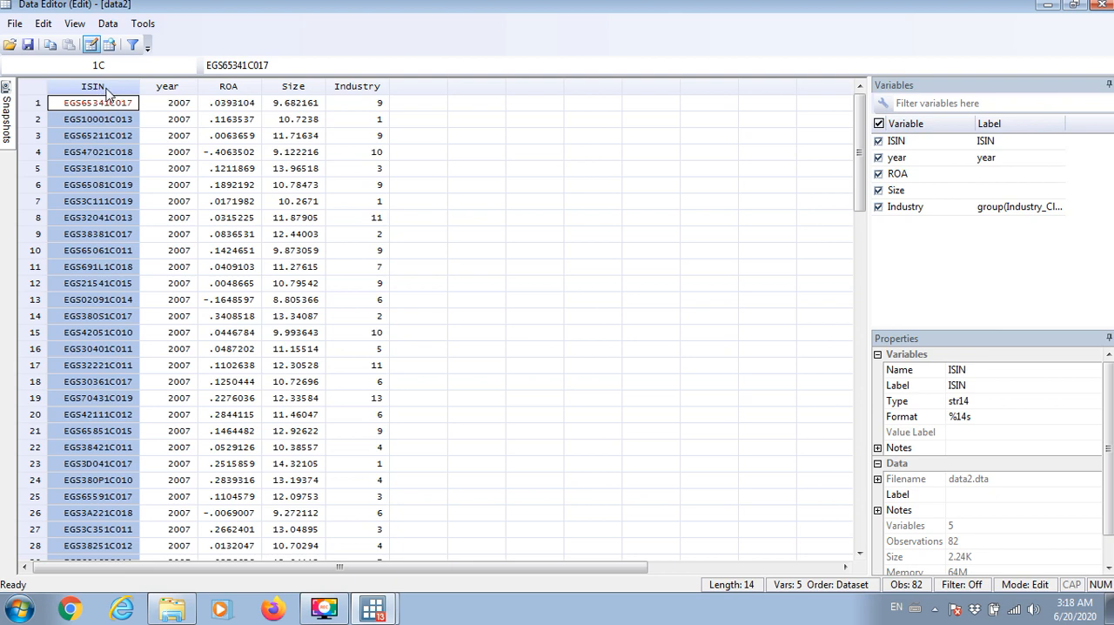
{"action": "left_click", "coordinate": [178, 103]}
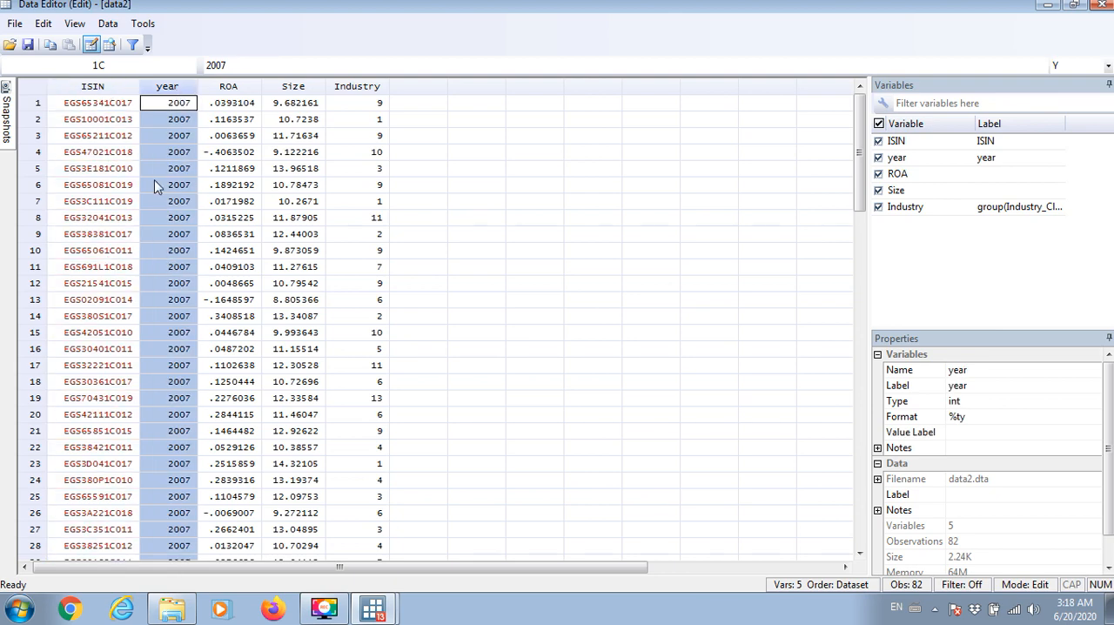
{"action": "scroll", "scroll_direction": "down", "scroll_amount": 3}
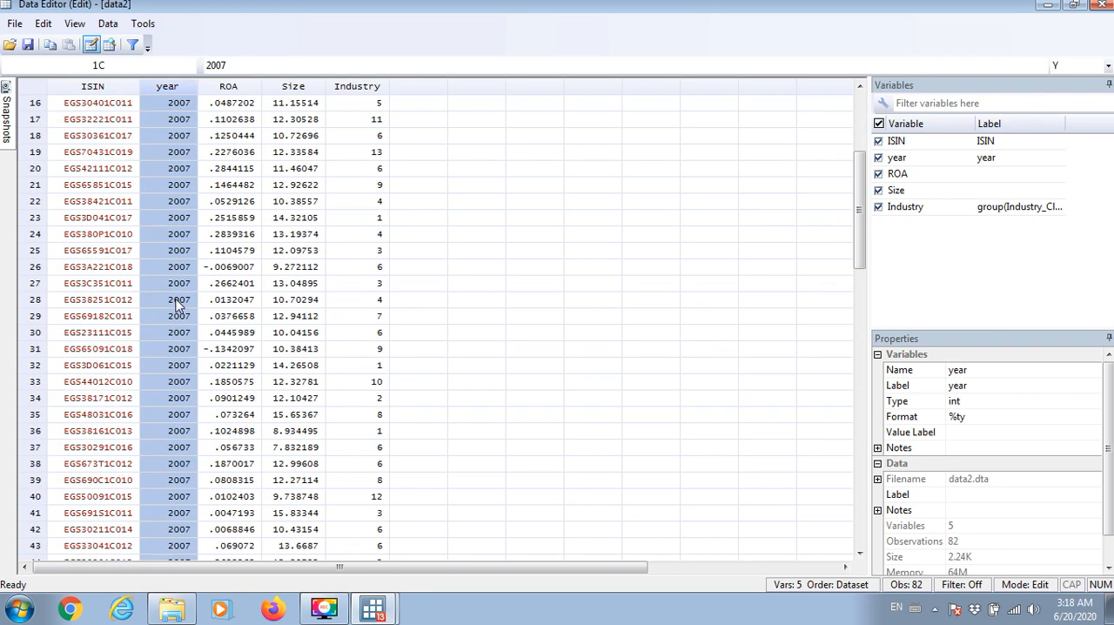
{"action": "scroll", "scroll_direction": "down", "scroll_amount": 3}
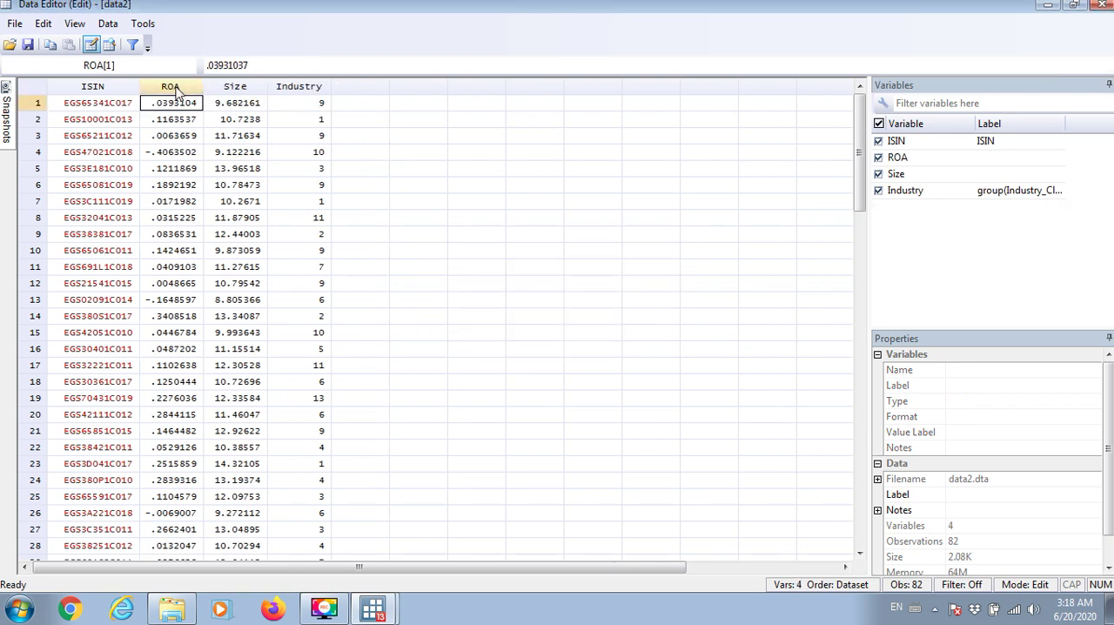
{"action": "left_click", "coordinate": [235, 85]}
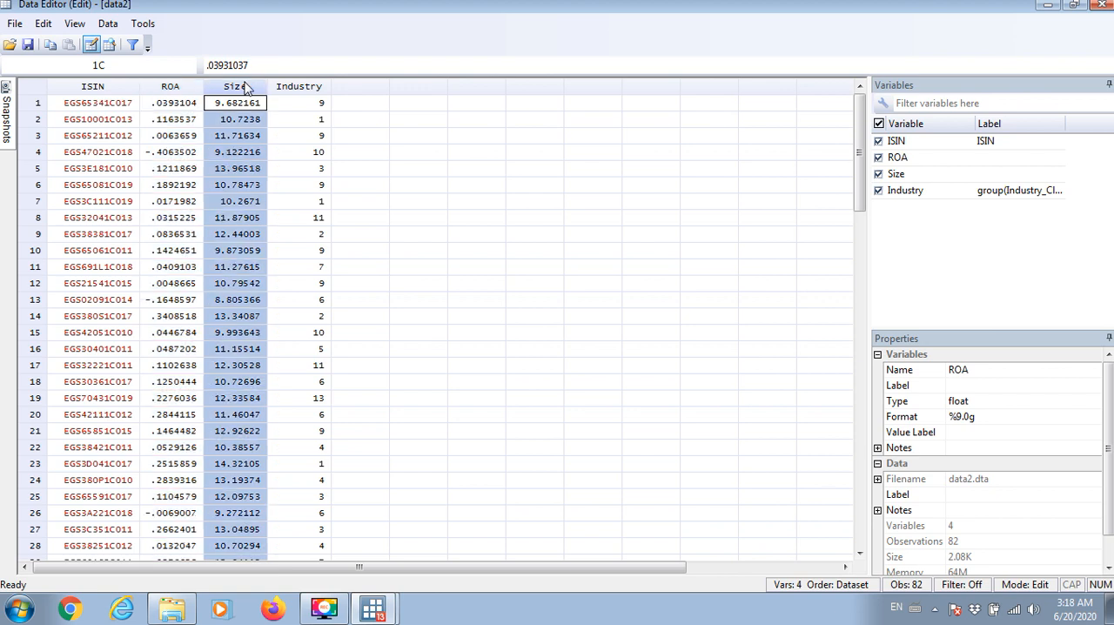
{"action": "left_click", "coordinate": [299, 102]}
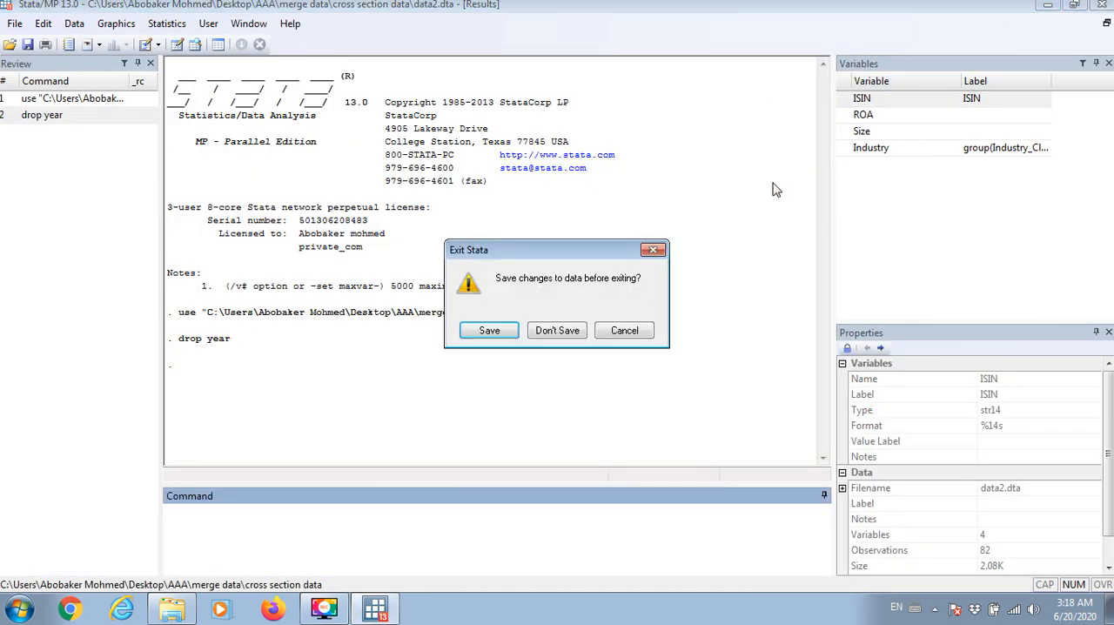
Quit Stata discarding data2's changes, then reopen data1 from Explorer.
{"action": "left_click", "coordinate": [558, 330]}
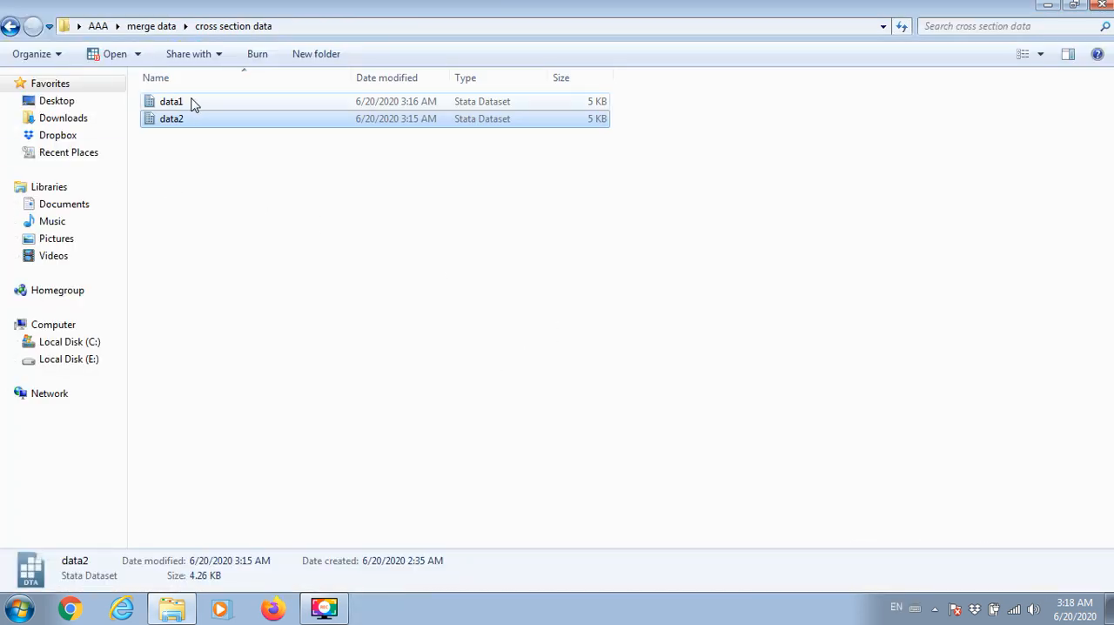
{"action": "left_click", "coordinate": [170, 101]}
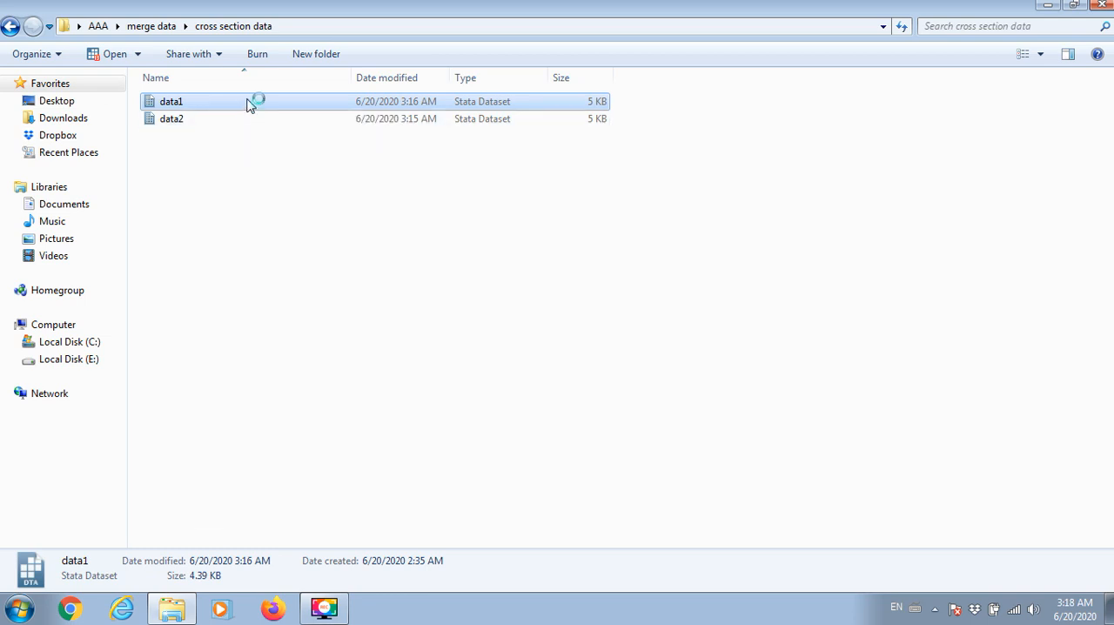
{"action": "double_click", "coordinate": [171, 101]}
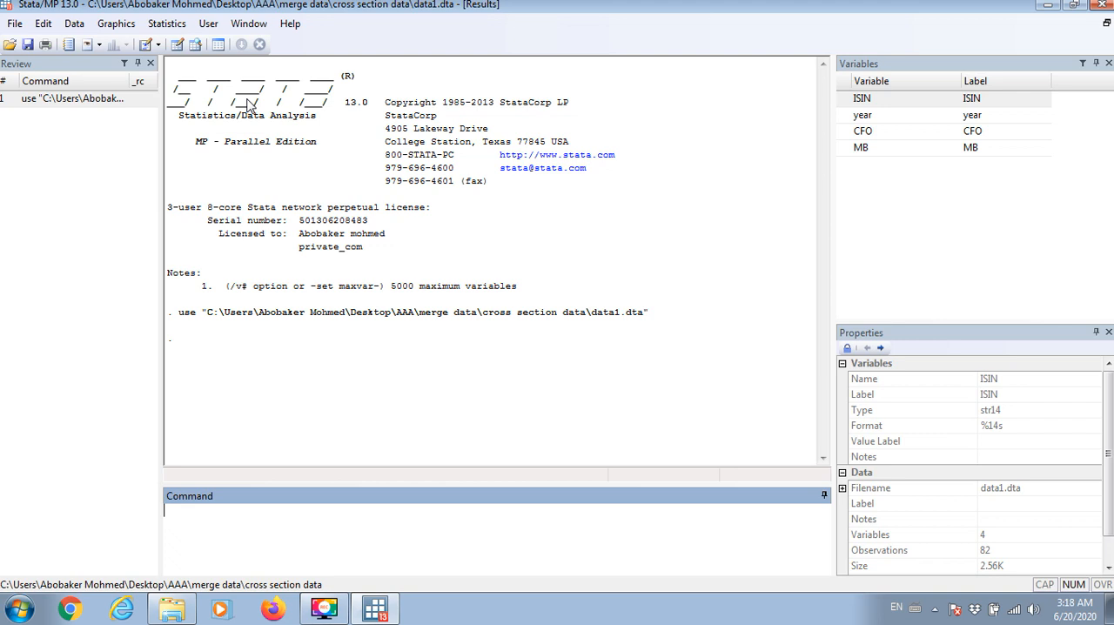
{"action": "left_click", "coordinate": [74, 23]}
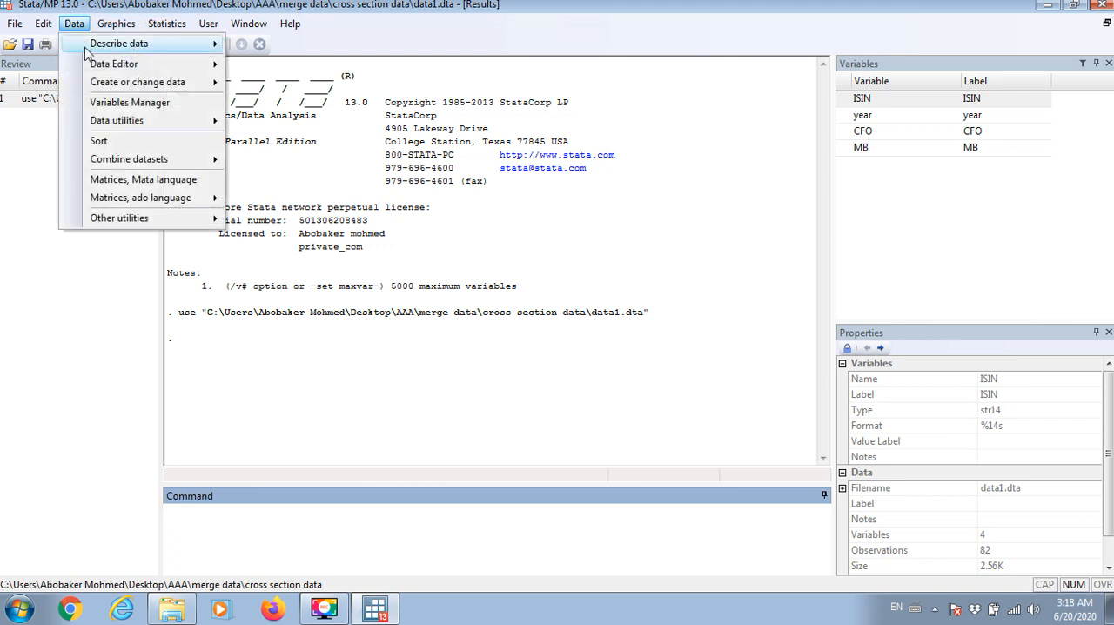
Merge data2 from the cross section data folder into data1 one-to-one on ISIN.
{"action": "left_click", "coordinate": [129, 159]}
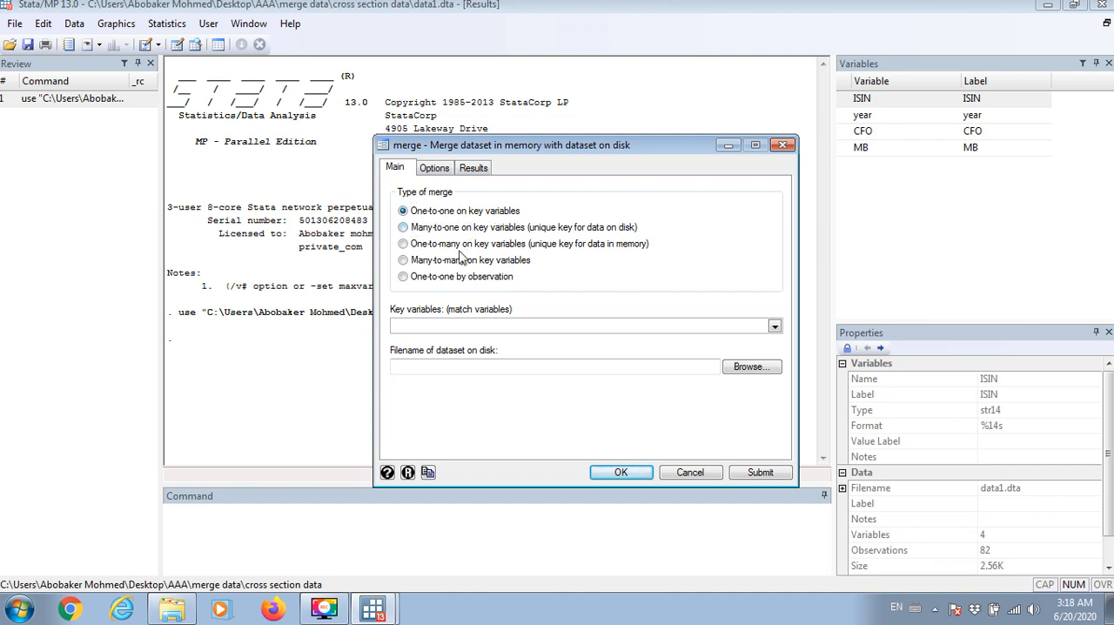
{"action": "left_click", "coordinate": [773, 325]}
{"action": "type", "text": "ISIN"}
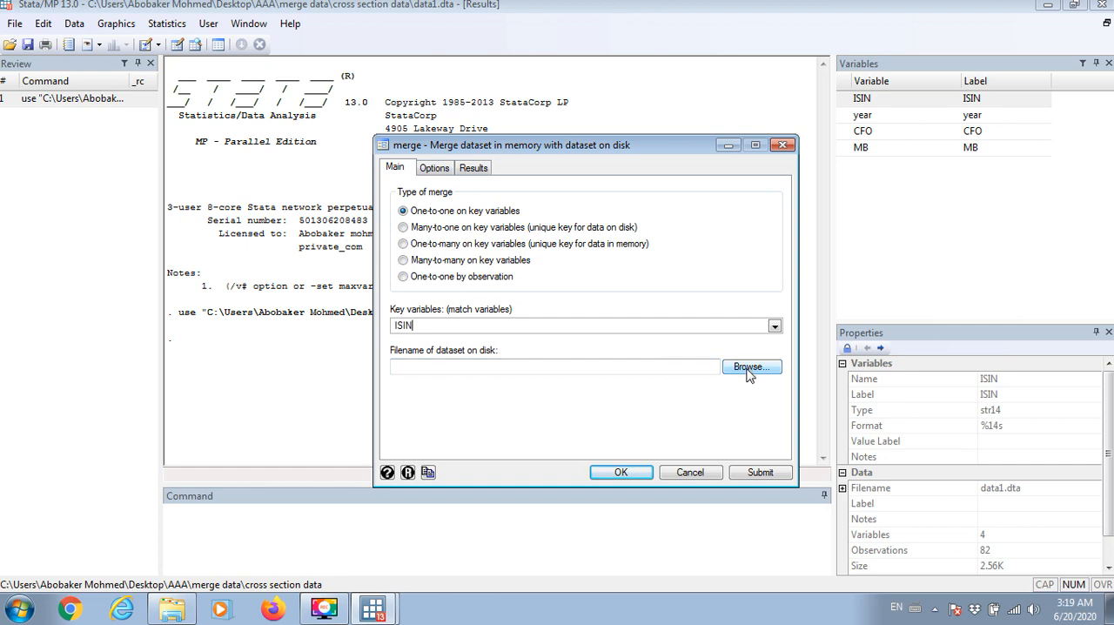
{"action": "left_click", "coordinate": [750, 366]}
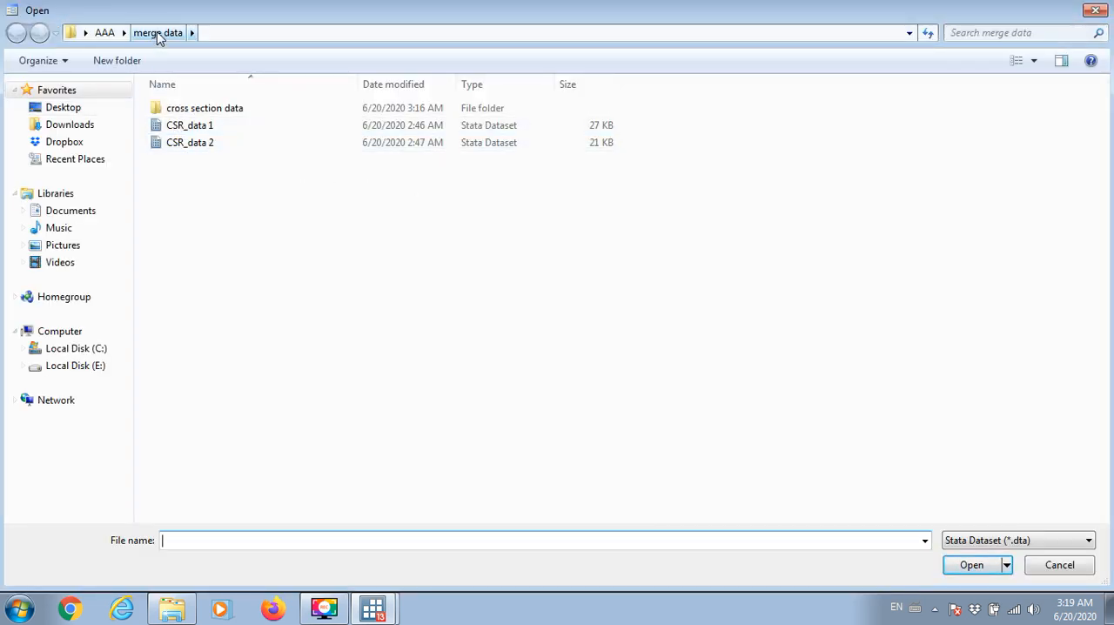
{"action": "double_click", "coordinate": [205, 107]}
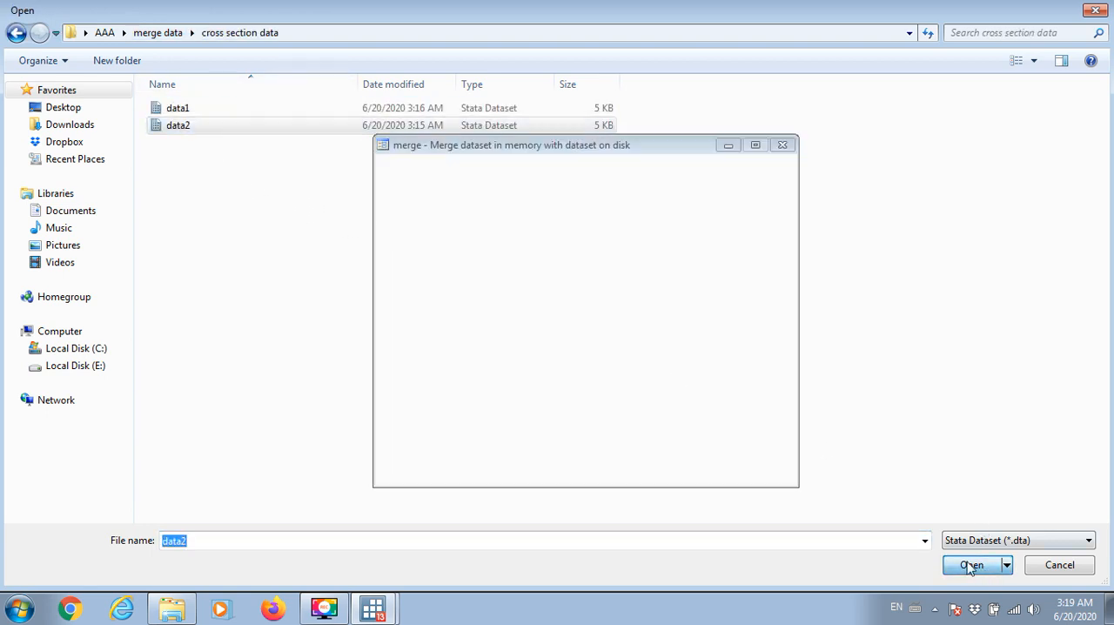
{"action": "left_click", "coordinate": [972, 565]}
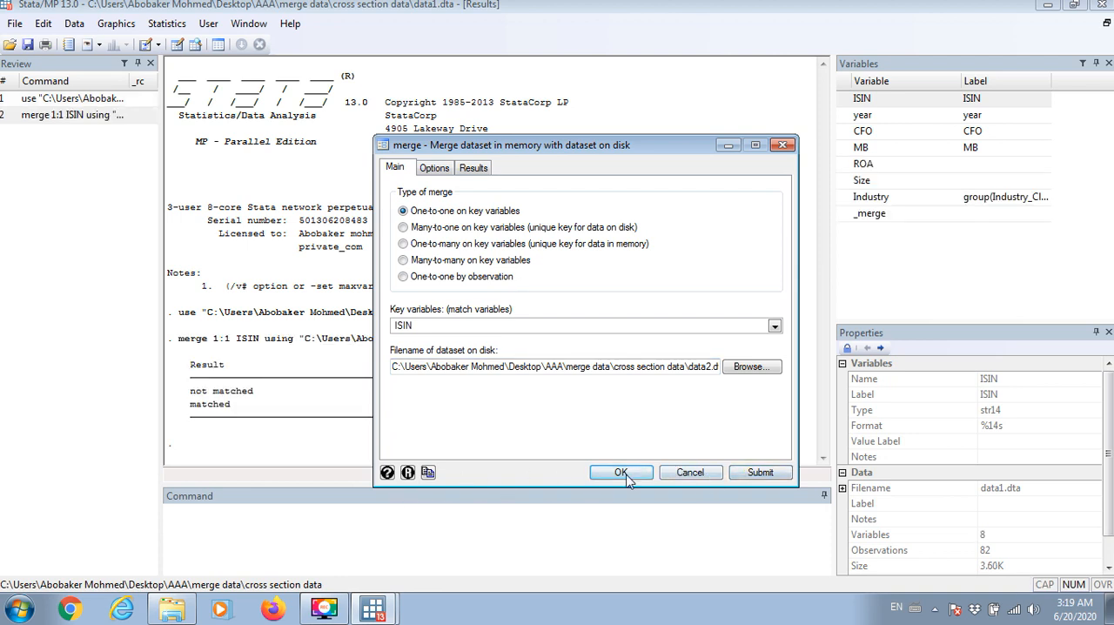
{"action": "left_click", "coordinate": [621, 472]}
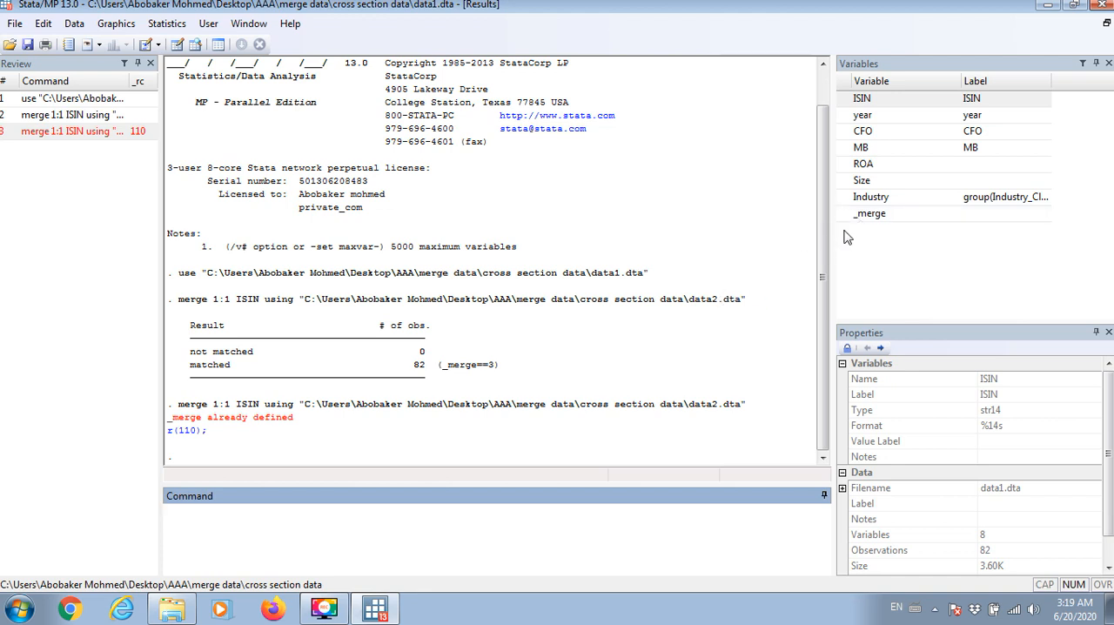
{"action": "mouse_move", "coordinate": [847, 218]}
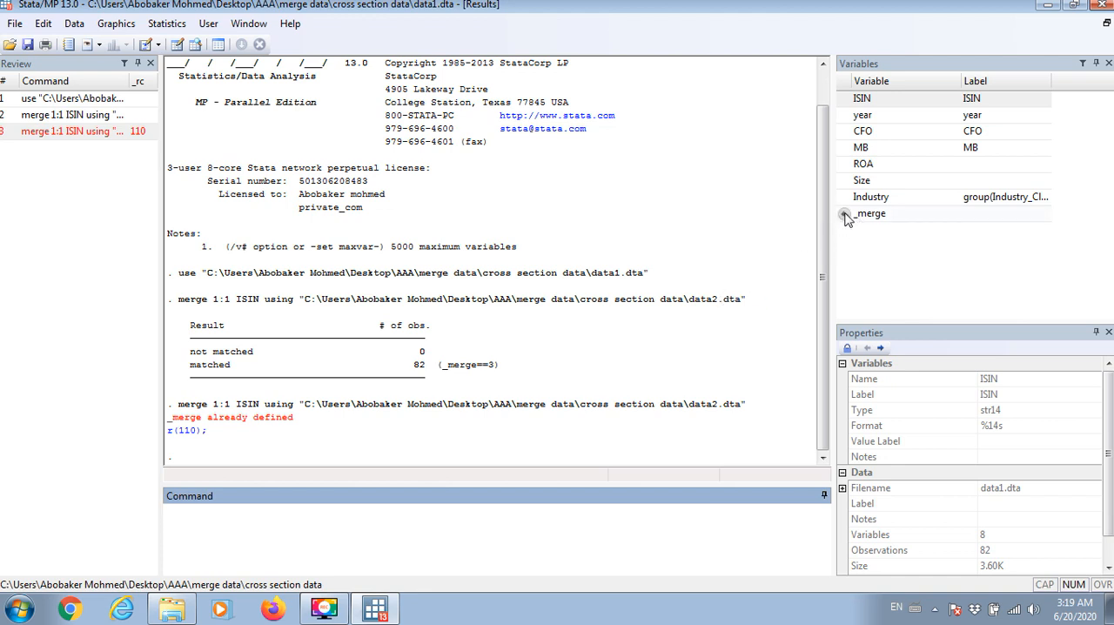
Remove the existing _merge variable with drop _merge after the r(110) error.
{"action": "left_click", "coordinate": [870, 213]}
{"action": "type", "text": "drop _merge"}
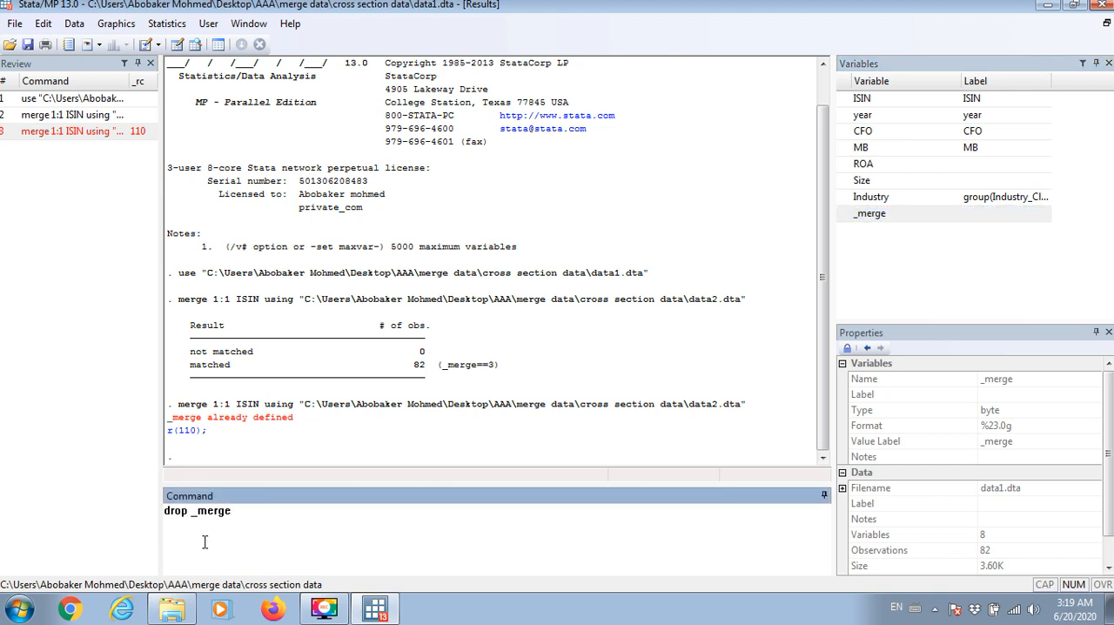
{"action": "key", "text": "Return"}
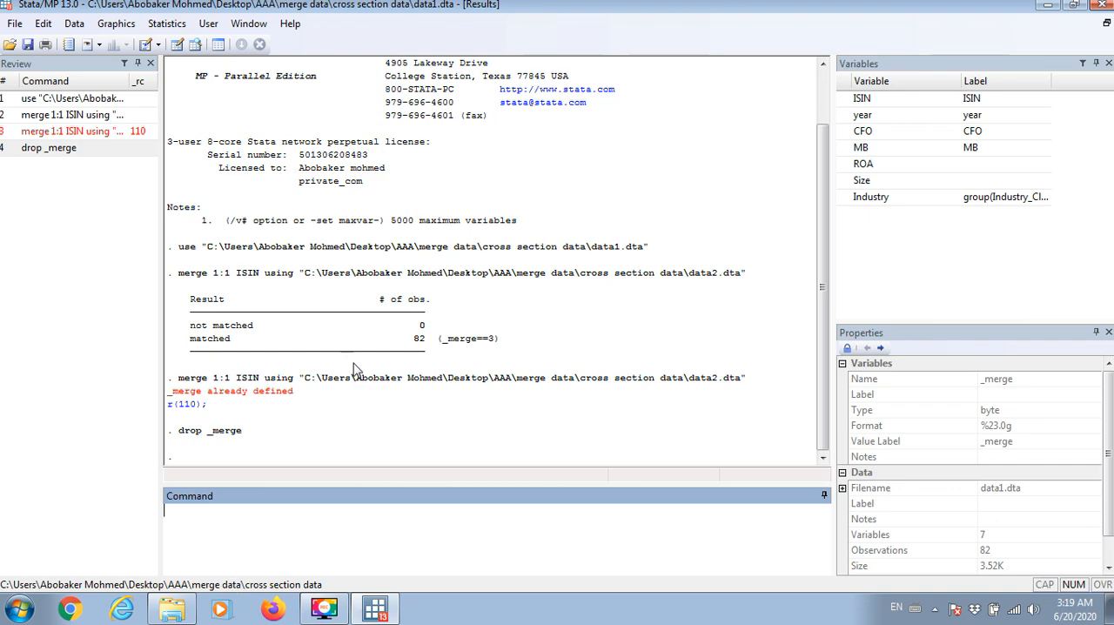
{"action": "mouse_move", "coordinate": [416, 613]}
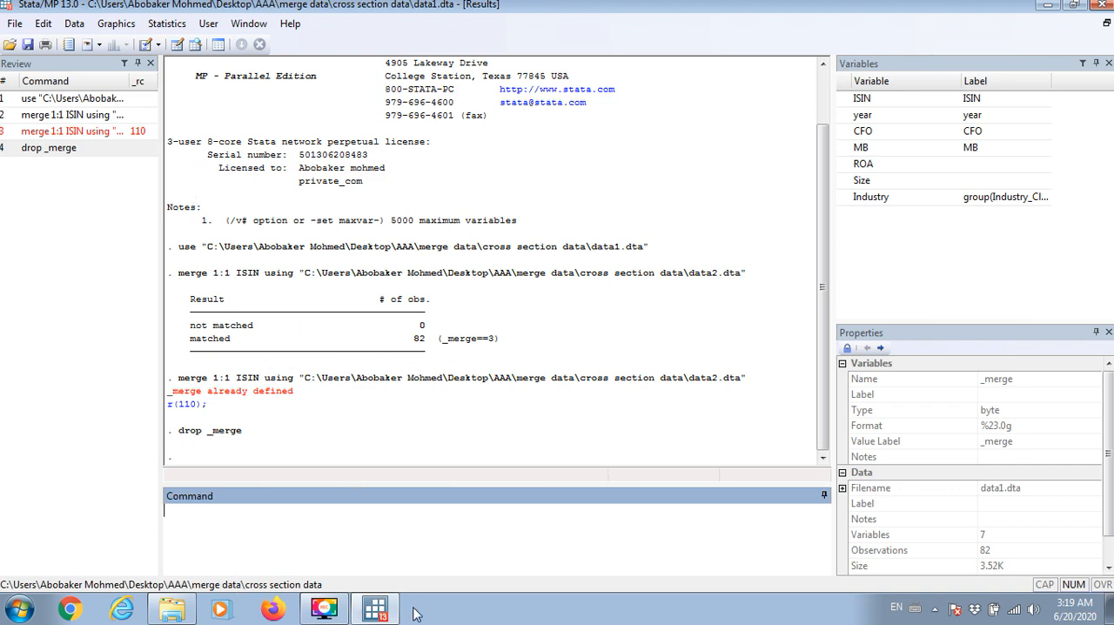
{"action": "left_click", "coordinate": [171, 607]}
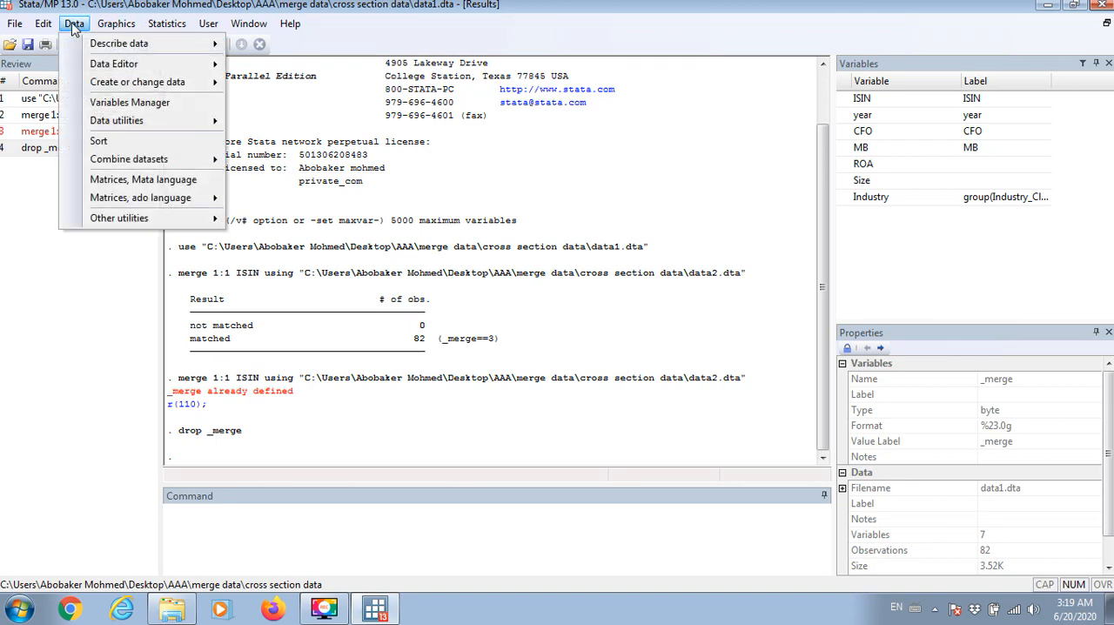
{"action": "mouse_move", "coordinate": [129, 158]}
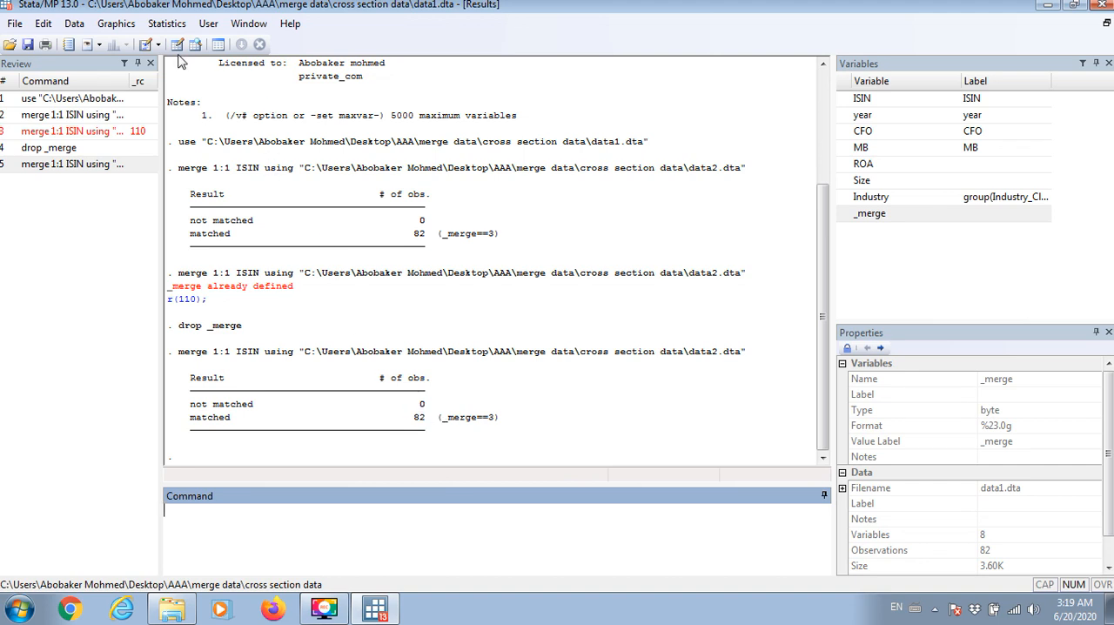
Rerun merge 1:1 ISIN using data2 and open the result in the Data Editor.
{"action": "left_click", "coordinate": [863, 131]}
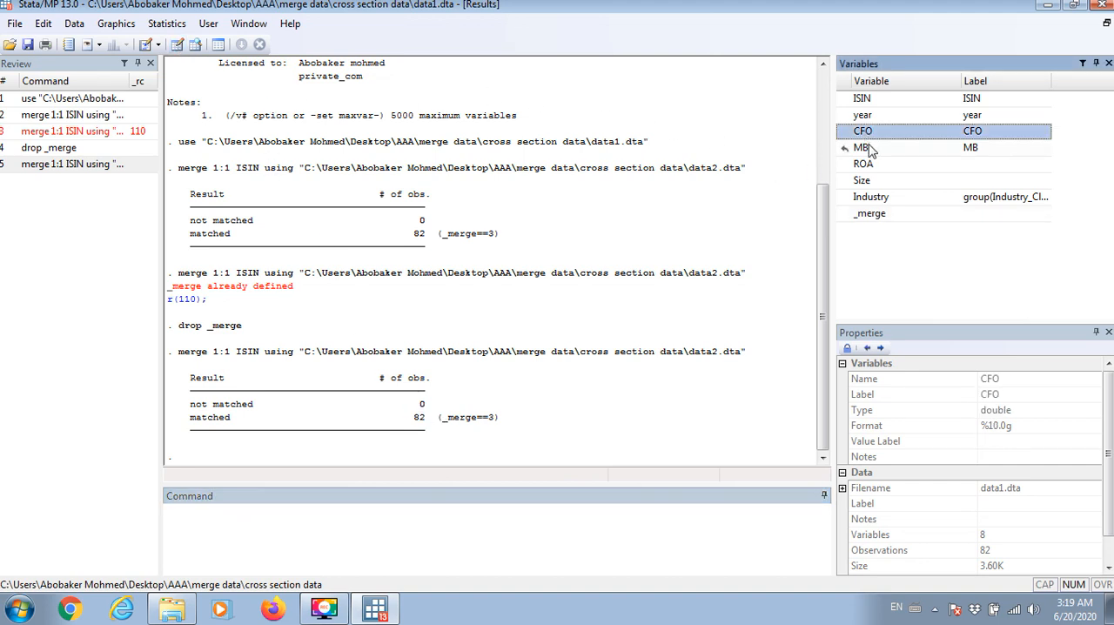
{"action": "left_click", "coordinate": [871, 196]}
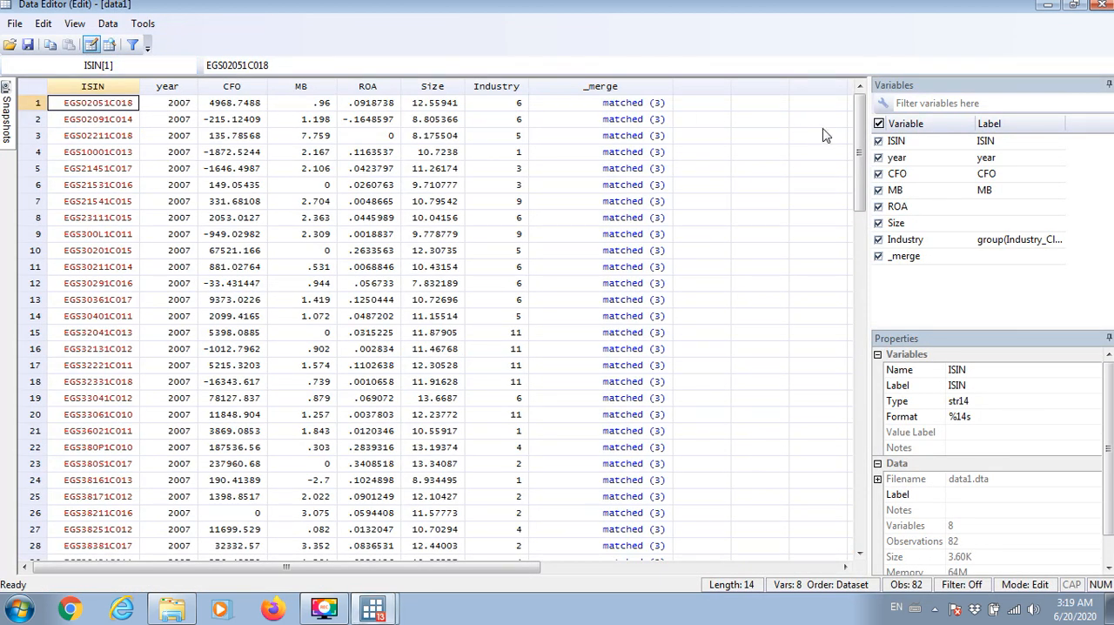
Scroll through the merged rows in the Data Editor and delete the _merge variable.
{"action": "scroll", "scroll_direction": "down", "scroll_amount": 3}
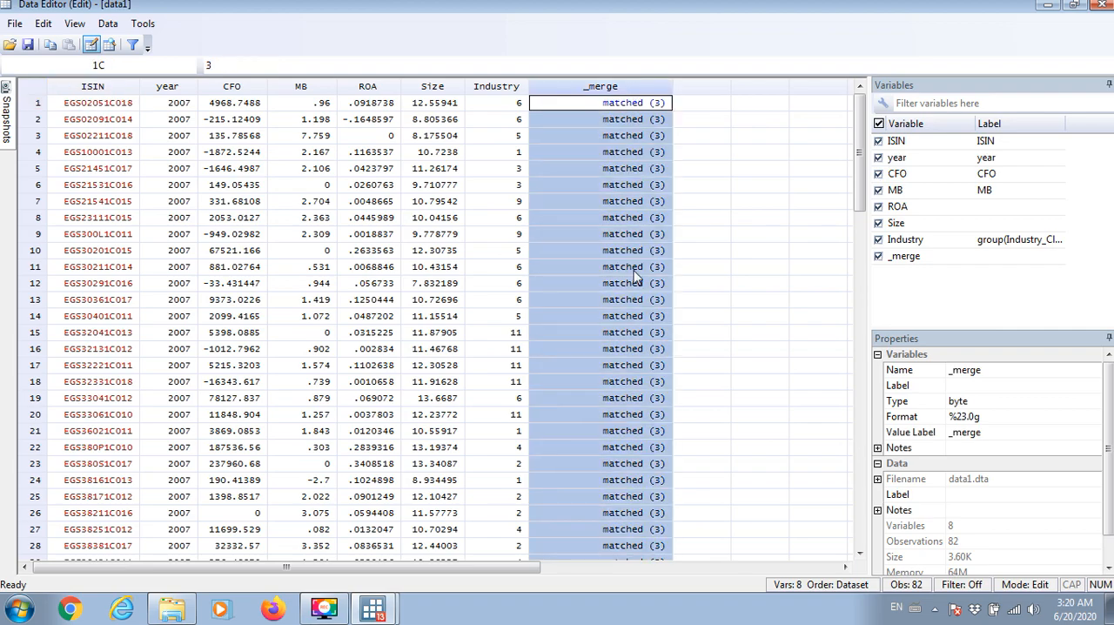
{"action": "scroll", "scroll_direction": "down", "scroll_amount": 3}
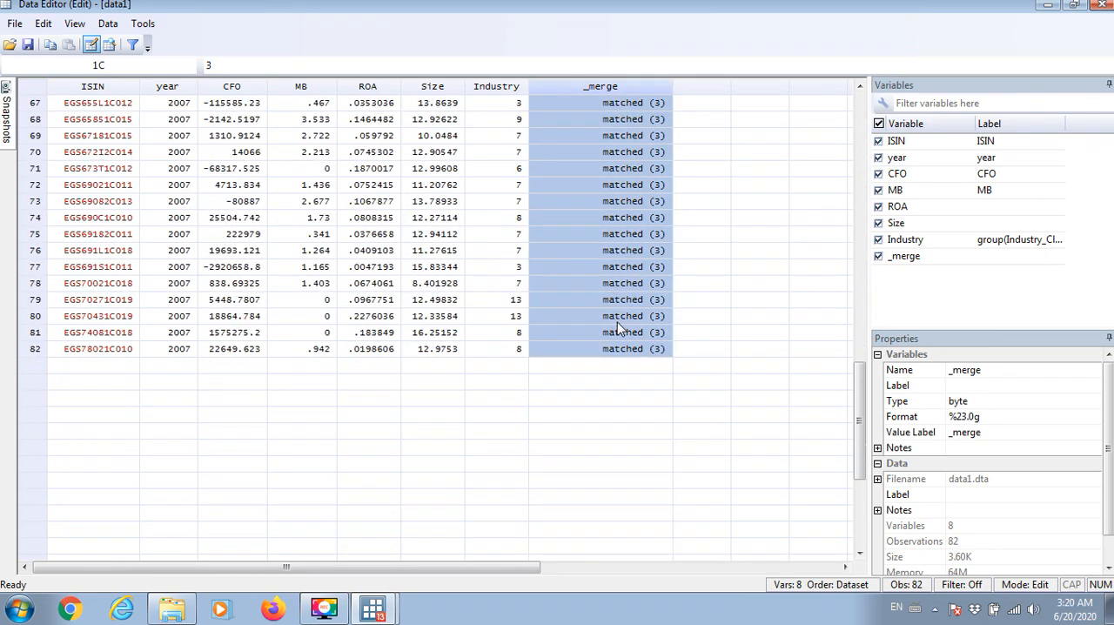
{"action": "scroll", "scroll_direction": "up", "scroll_amount": 3}
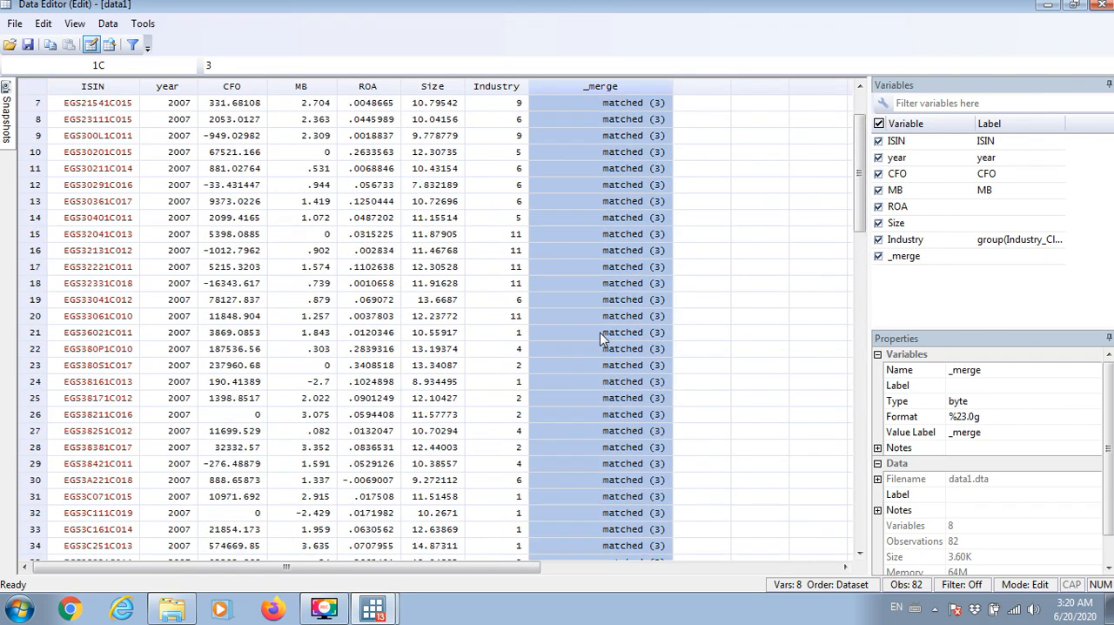
{"action": "scroll", "scroll_direction": "up", "scroll_amount": 3}
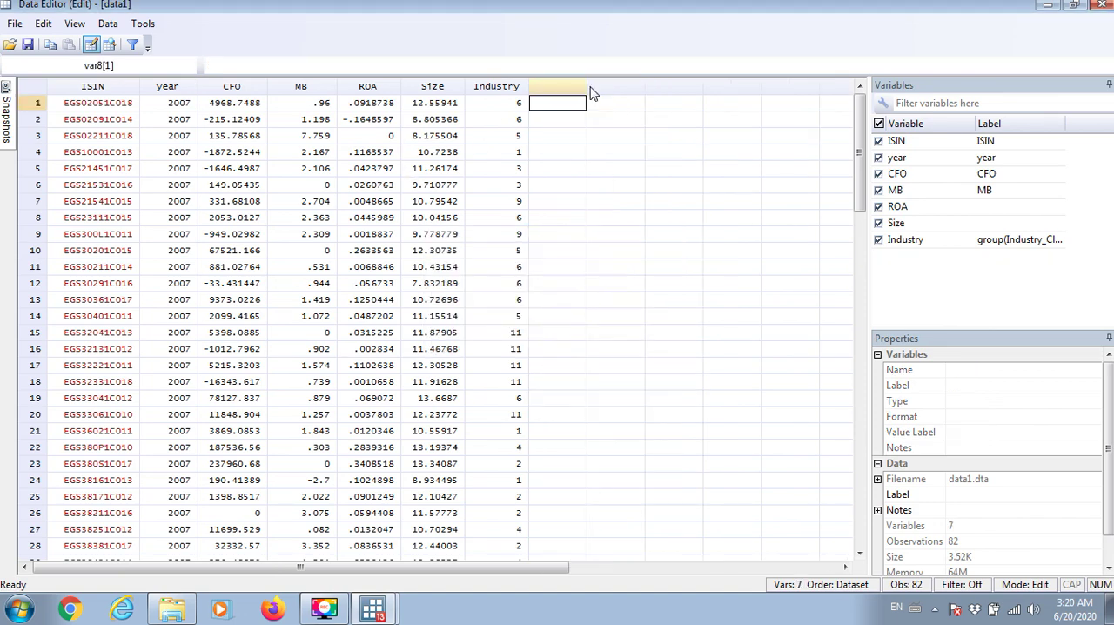
{"action": "mouse_move", "coordinate": [403, 167]}
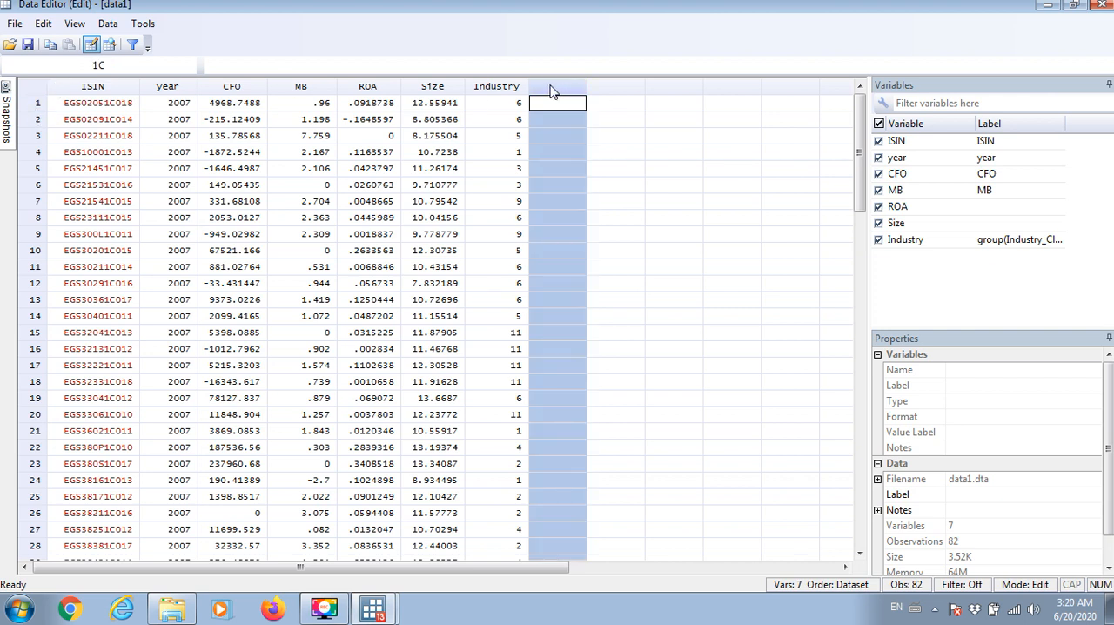
{"action": "mouse_move", "coordinate": [1027, 18]}
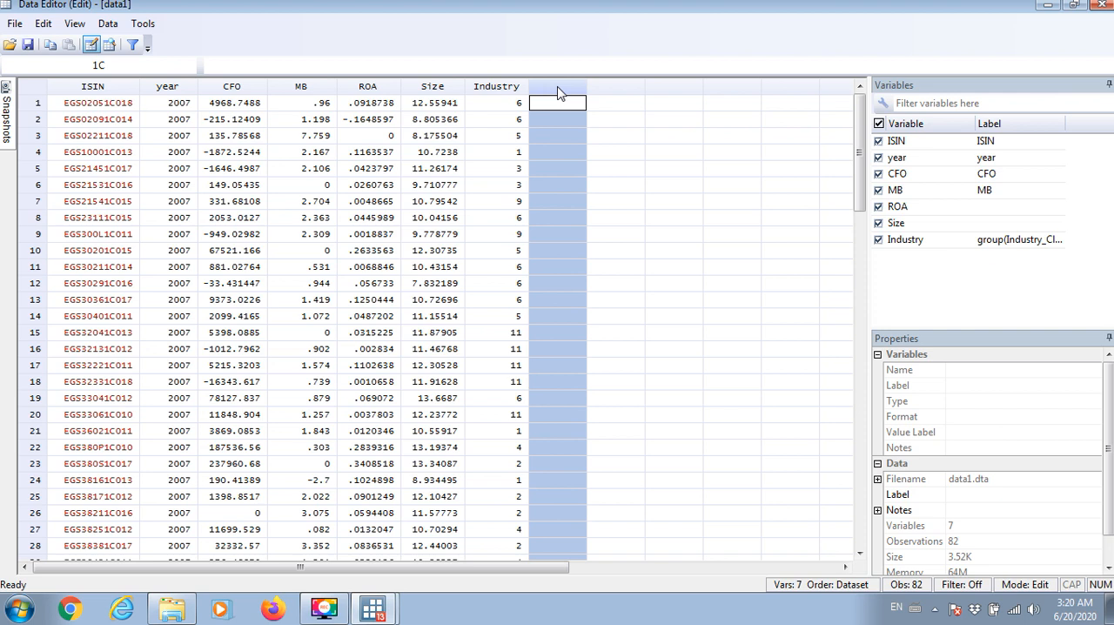
{"action": "mouse_move", "coordinate": [555, 97]}
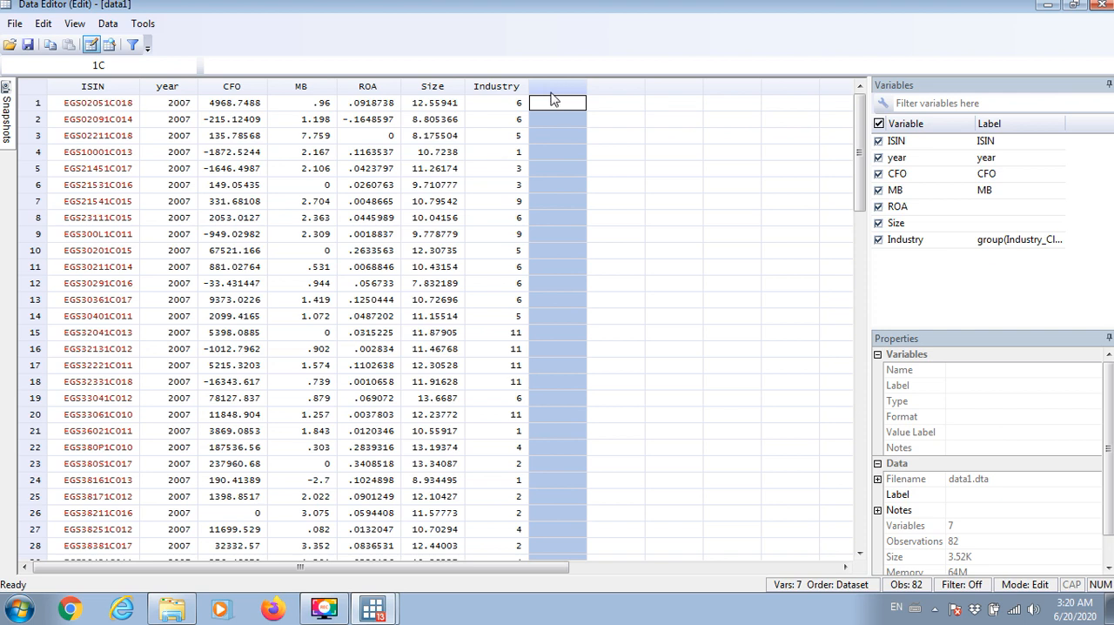
{"action": "mouse_move", "coordinate": [555, 169]}
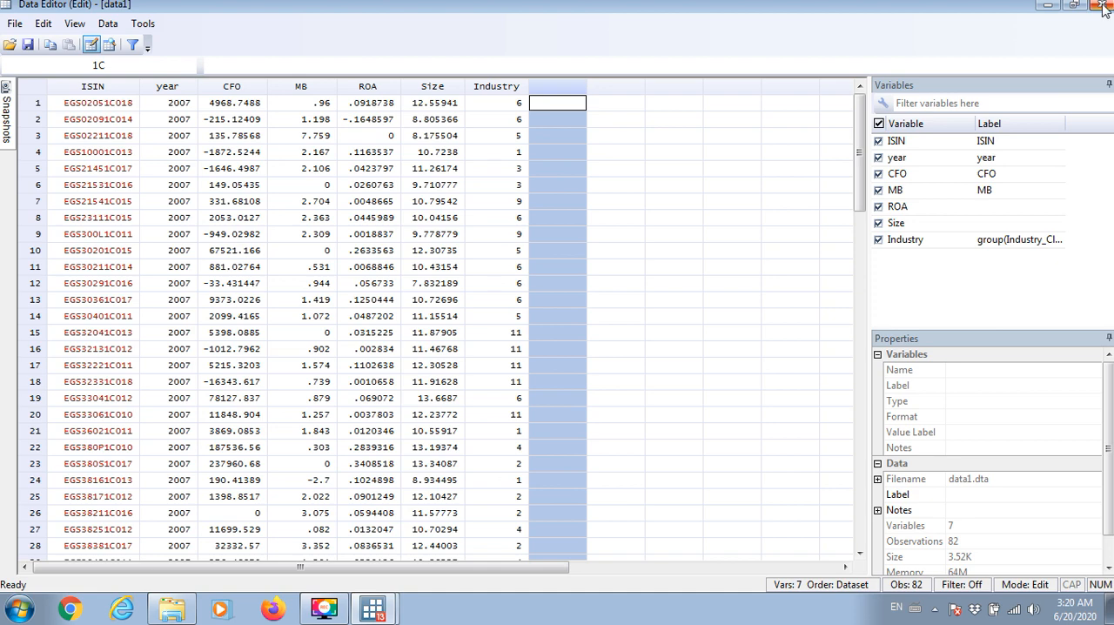
{"action": "mouse_move", "coordinate": [1104, 9]}
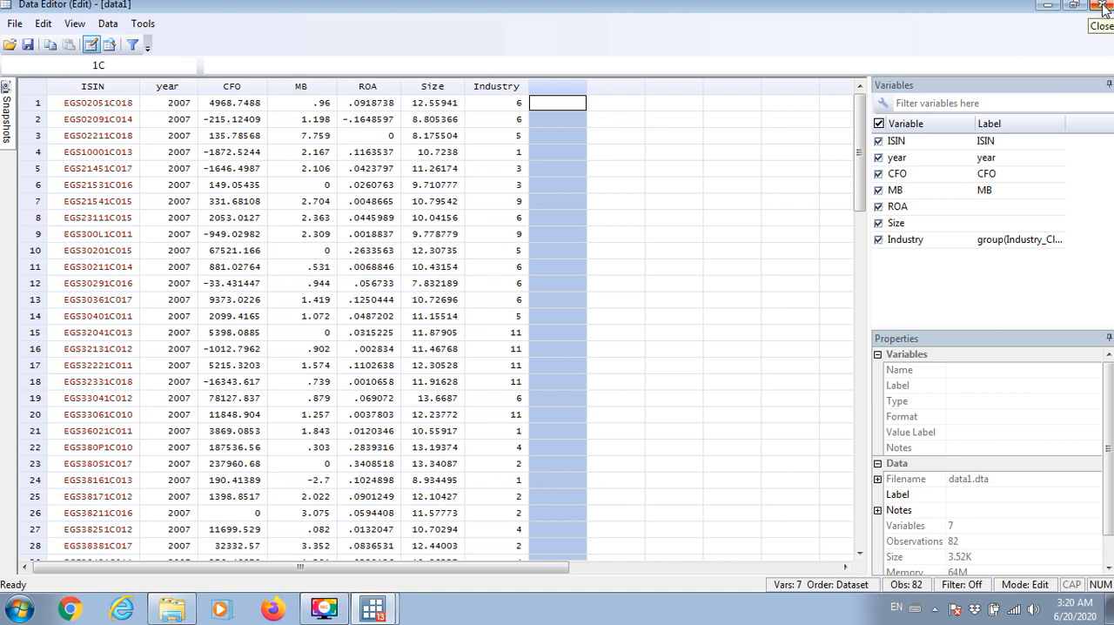
Exit Stata without saving and navigate up to the merge data folder.
{"action": "left_click", "coordinate": [1101, 25]}
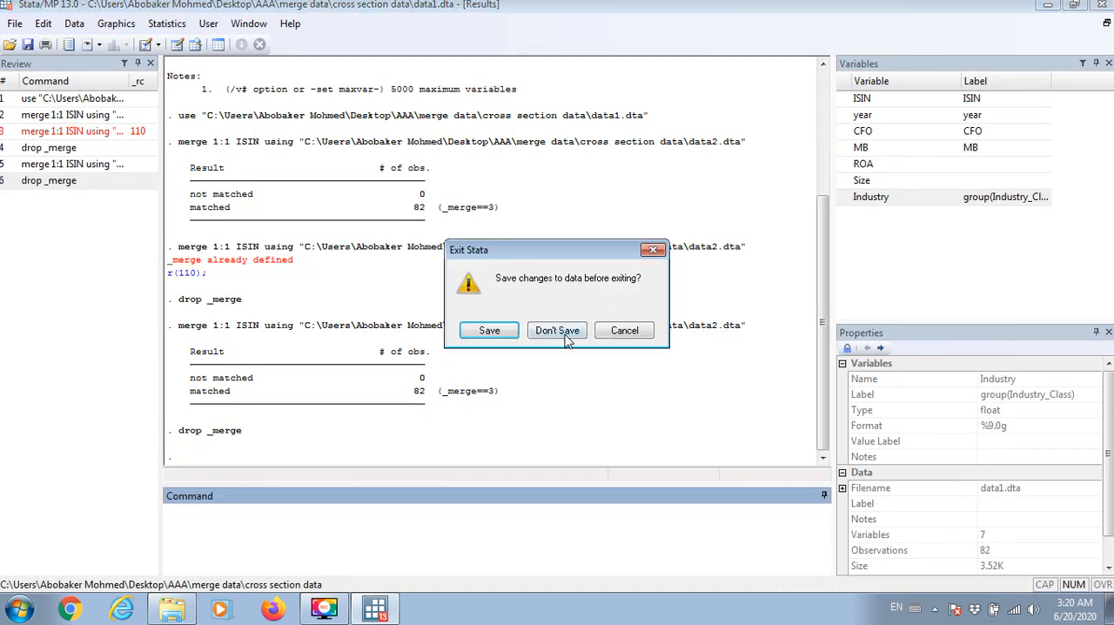
{"action": "left_click", "coordinate": [556, 330]}
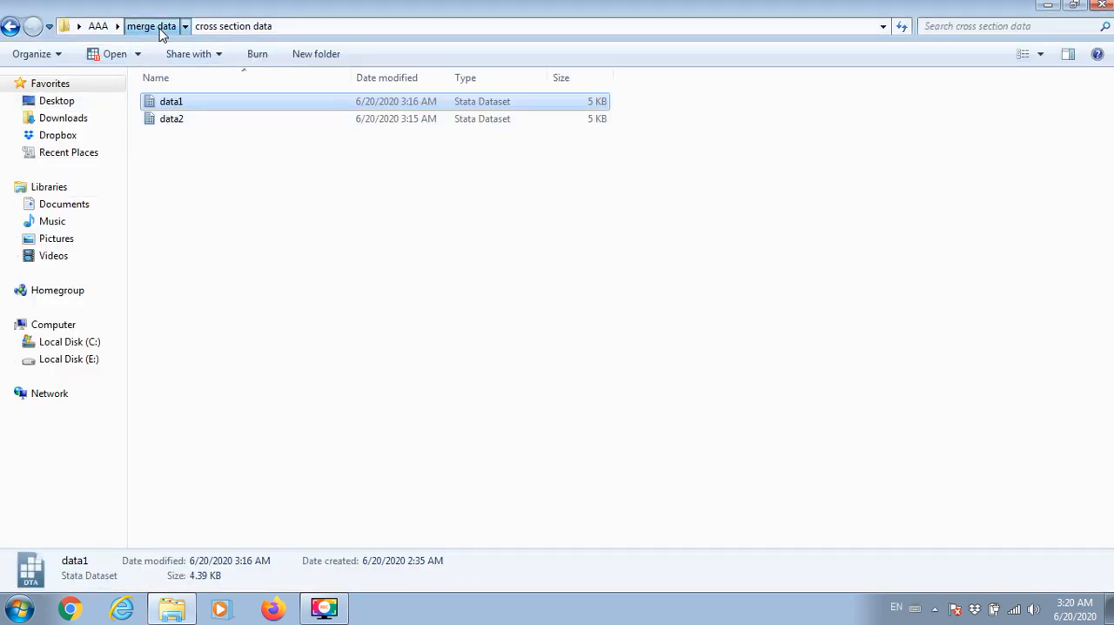
{"action": "left_click", "coordinate": [151, 25]}
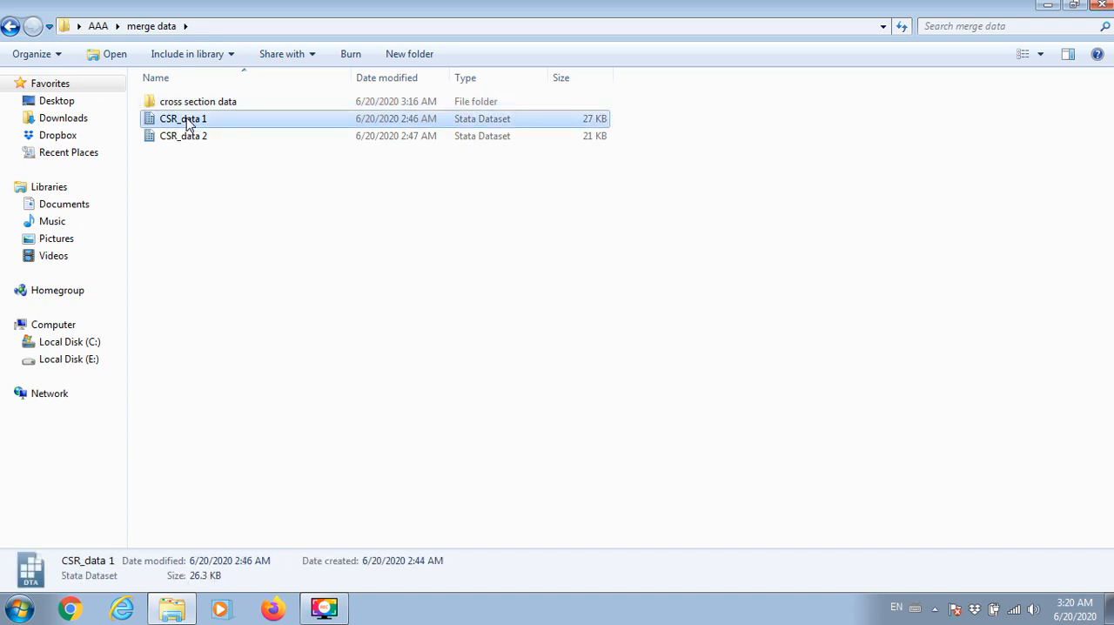
Open CSR_data 1 and sort it by ISIN, then year.
{"action": "double_click", "coordinate": [182, 119]}
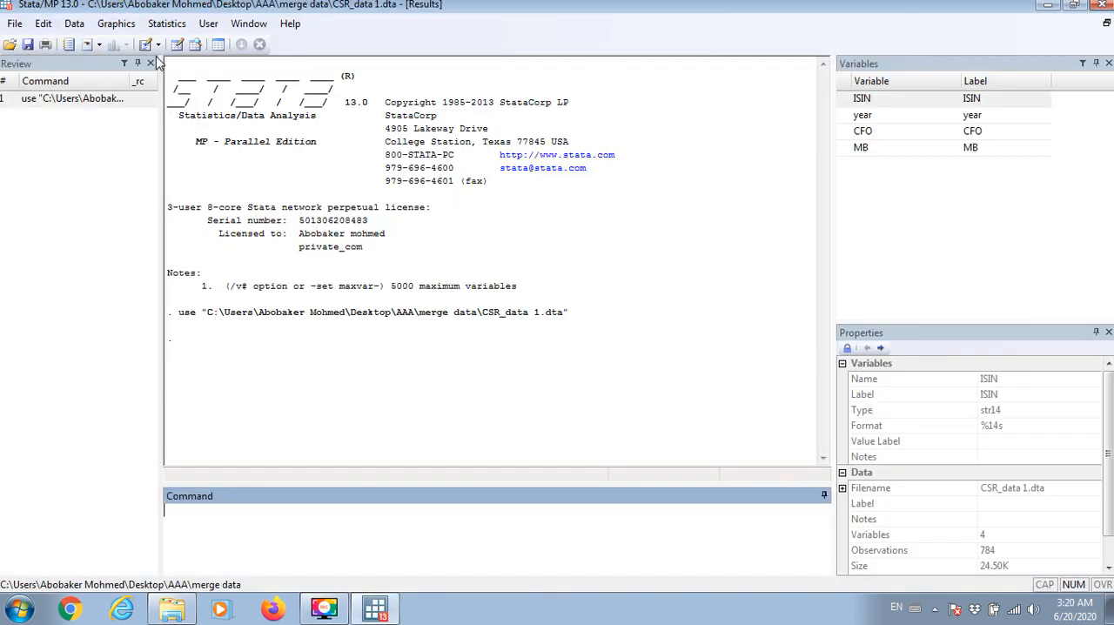
{"action": "left_click", "coordinate": [91, 45]}
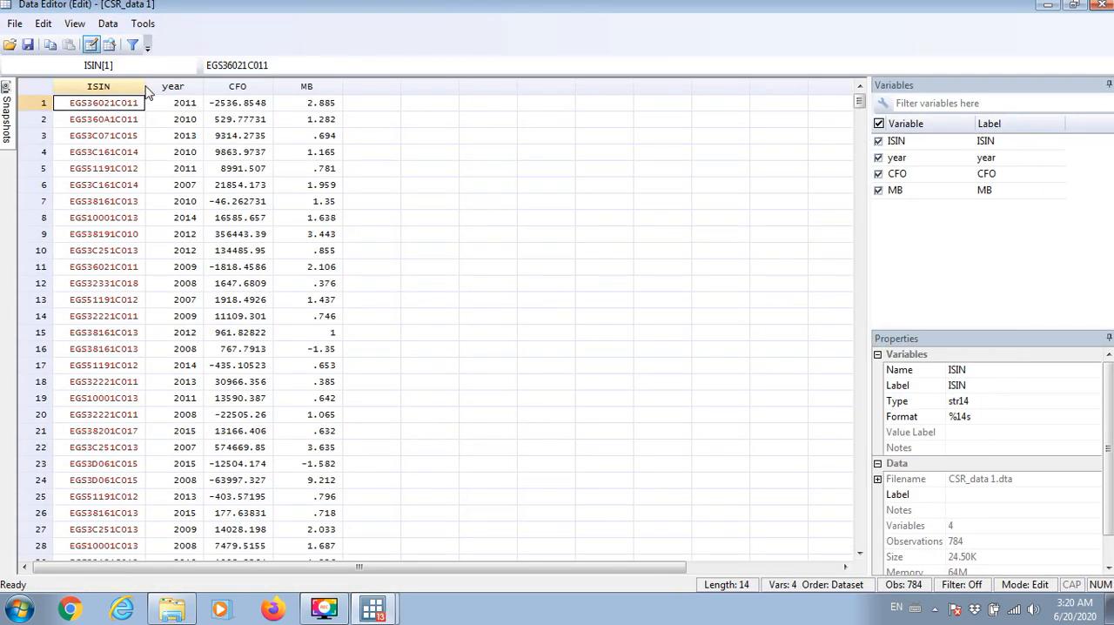
{"action": "left_click", "coordinate": [99, 86]}
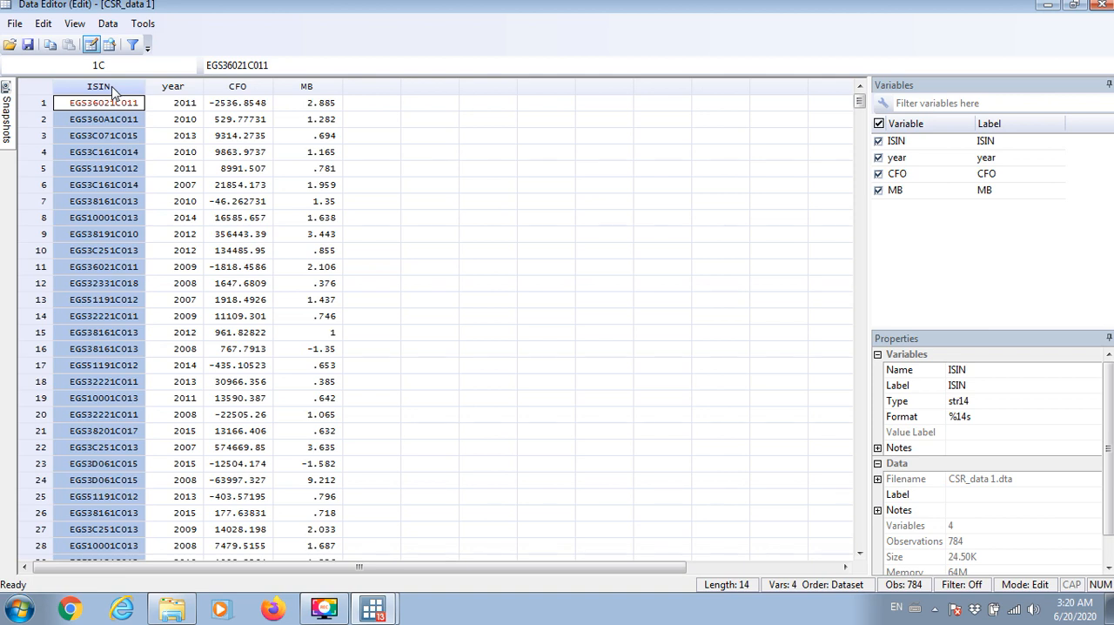
{"action": "left_click", "coordinate": [172, 87]}
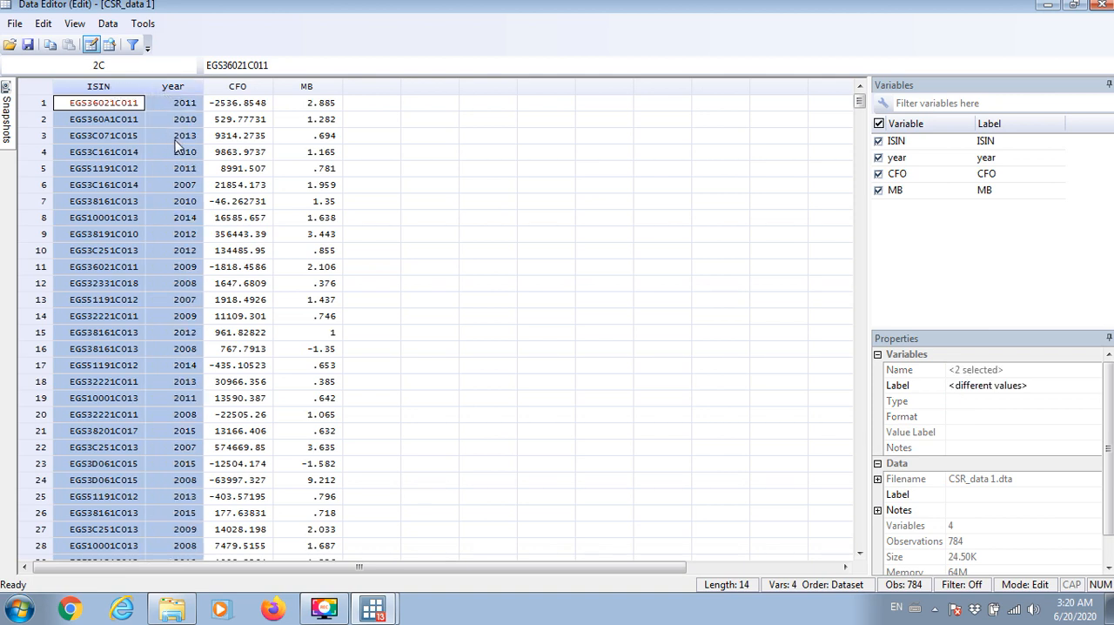
{"action": "right_click", "coordinate": [186, 151]}
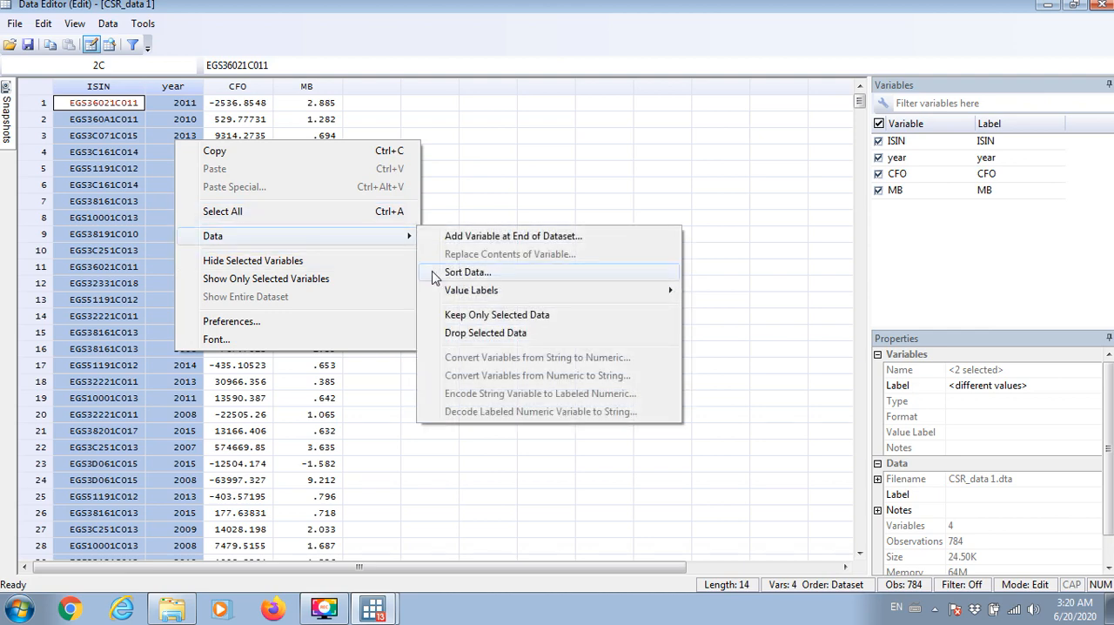
{"action": "left_click", "coordinate": [467, 271]}
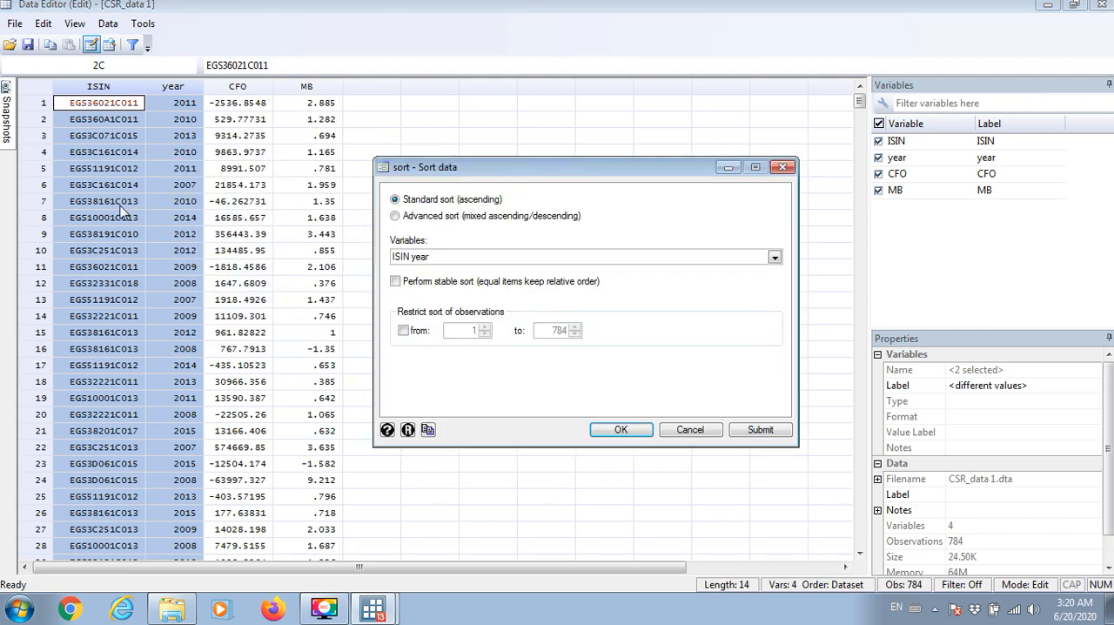
{"action": "left_click", "coordinate": [621, 430]}
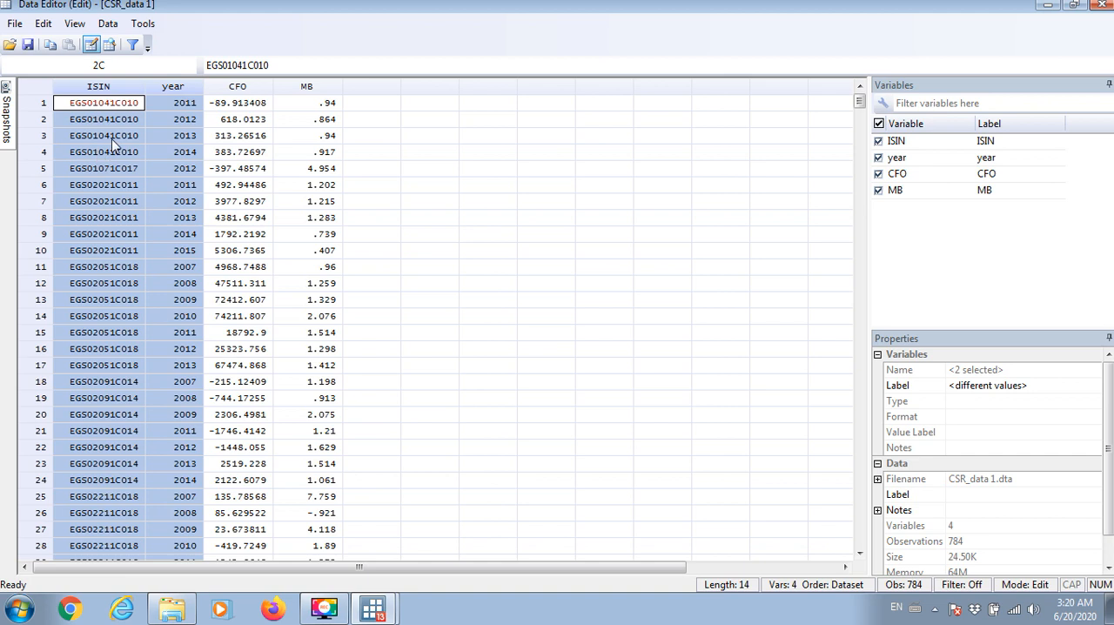
Verify the sorted ISIN and year ordering and look over CFO and MB.
{"action": "left_click", "coordinate": [103, 135]}
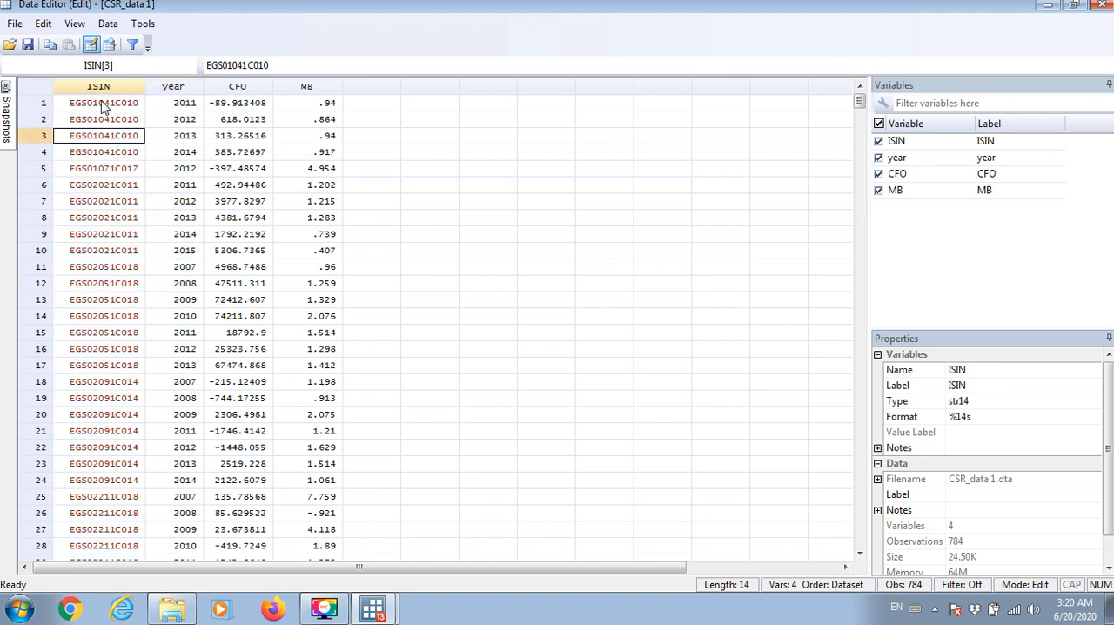
{"action": "mouse_move", "coordinate": [184, 118]}
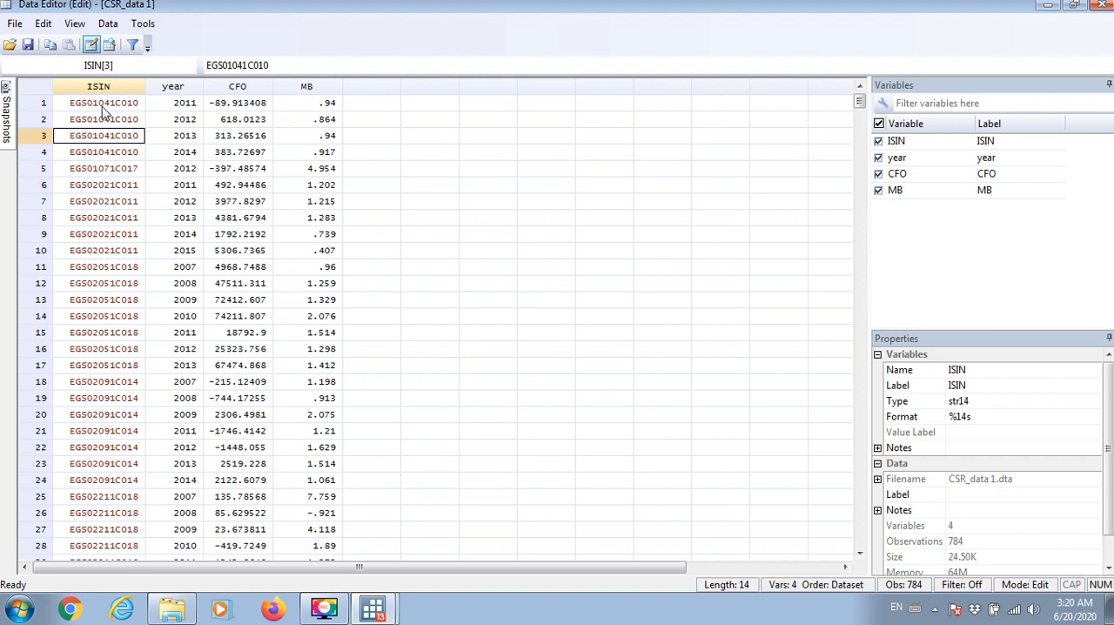
{"action": "mouse_move", "coordinate": [174, 94]}
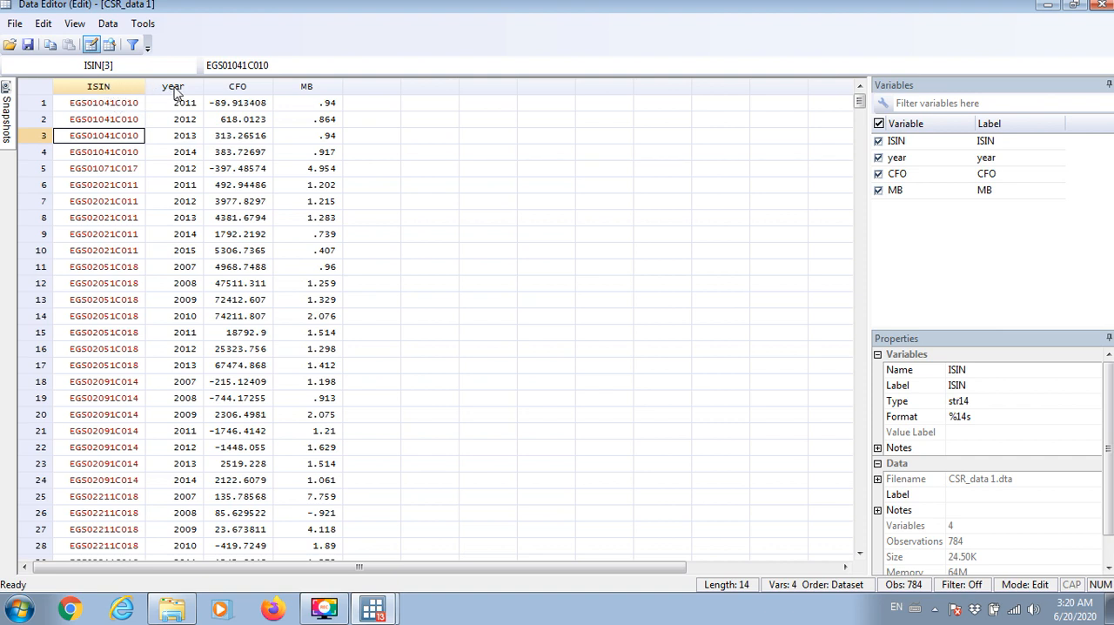
{"action": "left_click", "coordinate": [173, 103]}
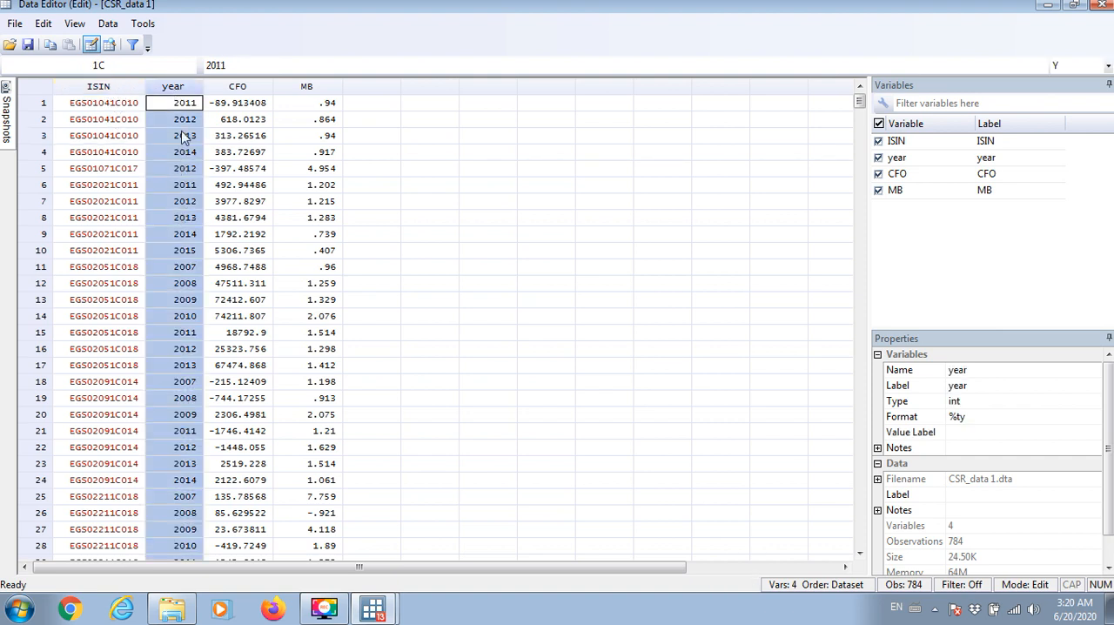
{"action": "mouse_move", "coordinate": [161, 316]}
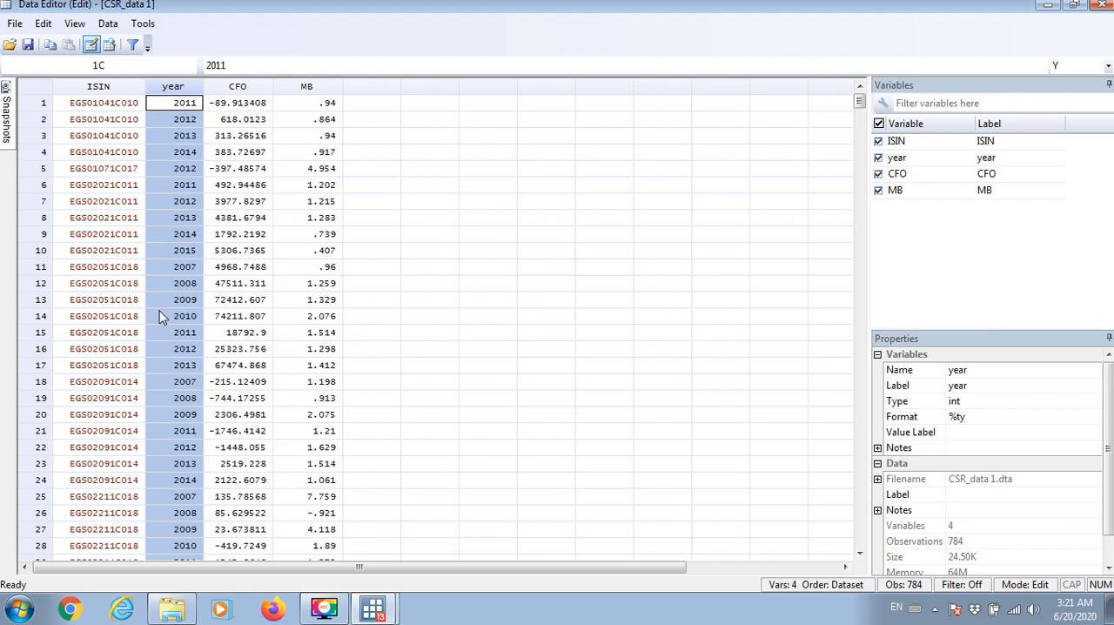
{"action": "scroll", "scroll_direction": "down", "scroll_amount": 3}
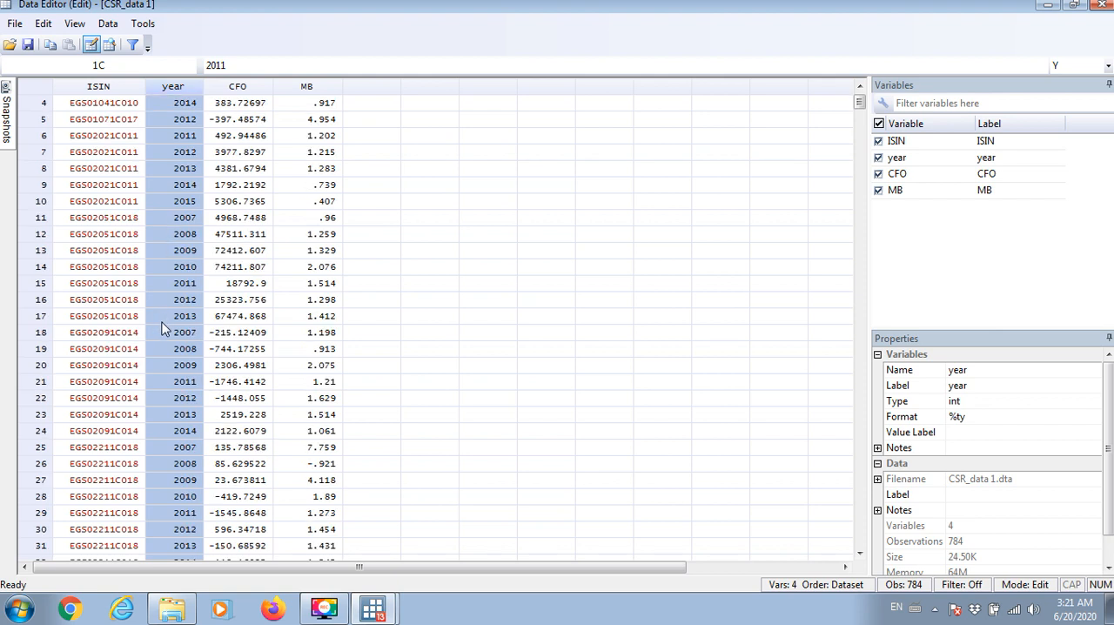
{"action": "left_click", "coordinate": [103, 168]}
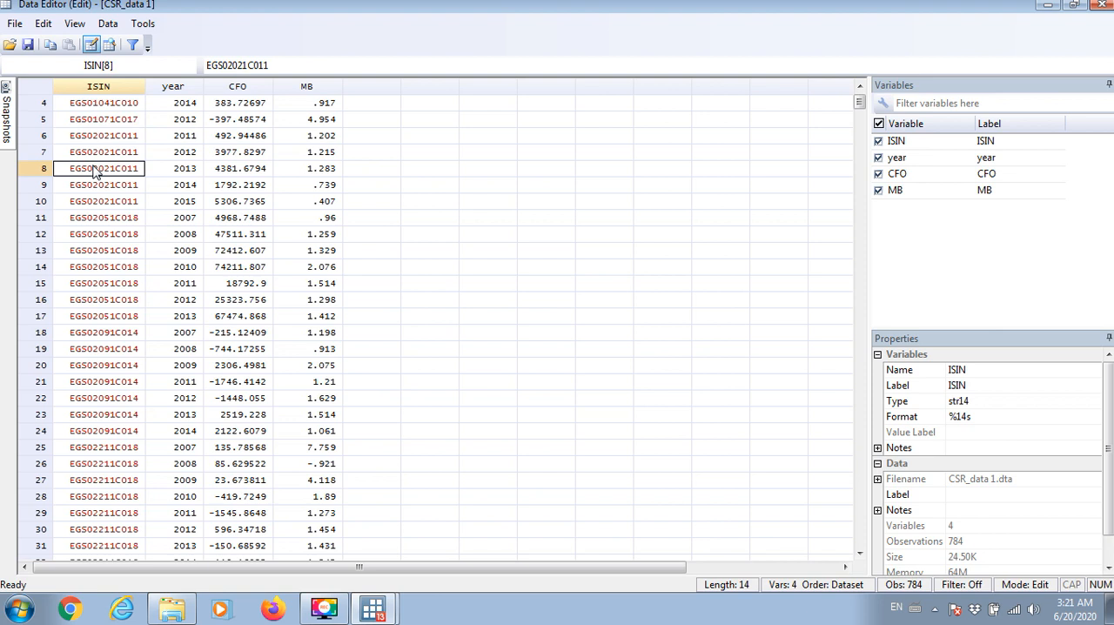
{"action": "left_click", "coordinate": [173, 85]}
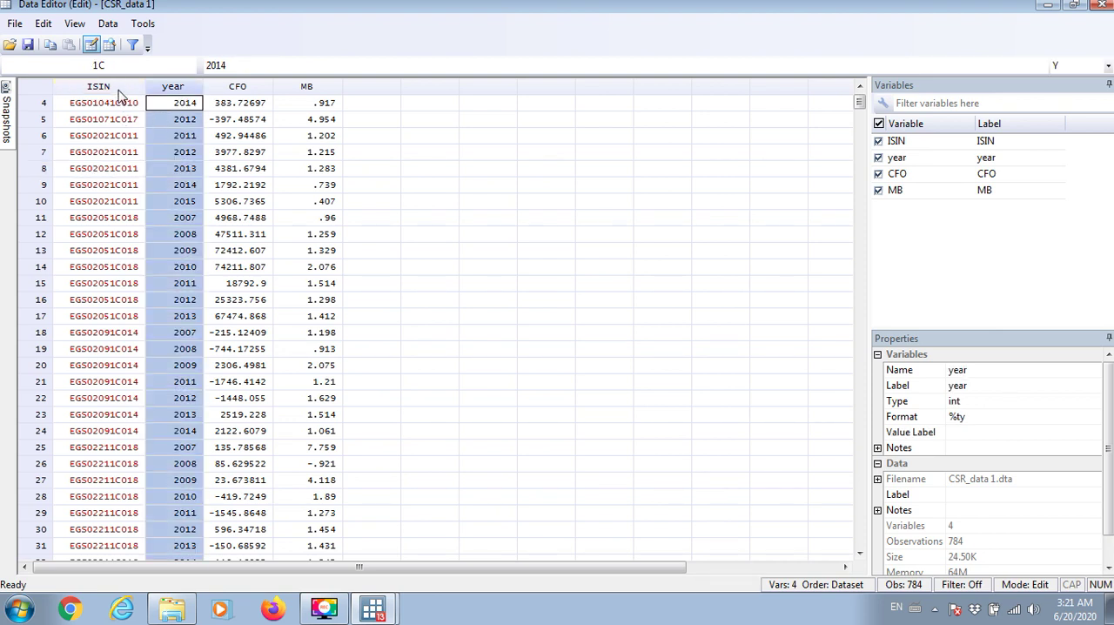
{"action": "left_click", "coordinate": [238, 102]}
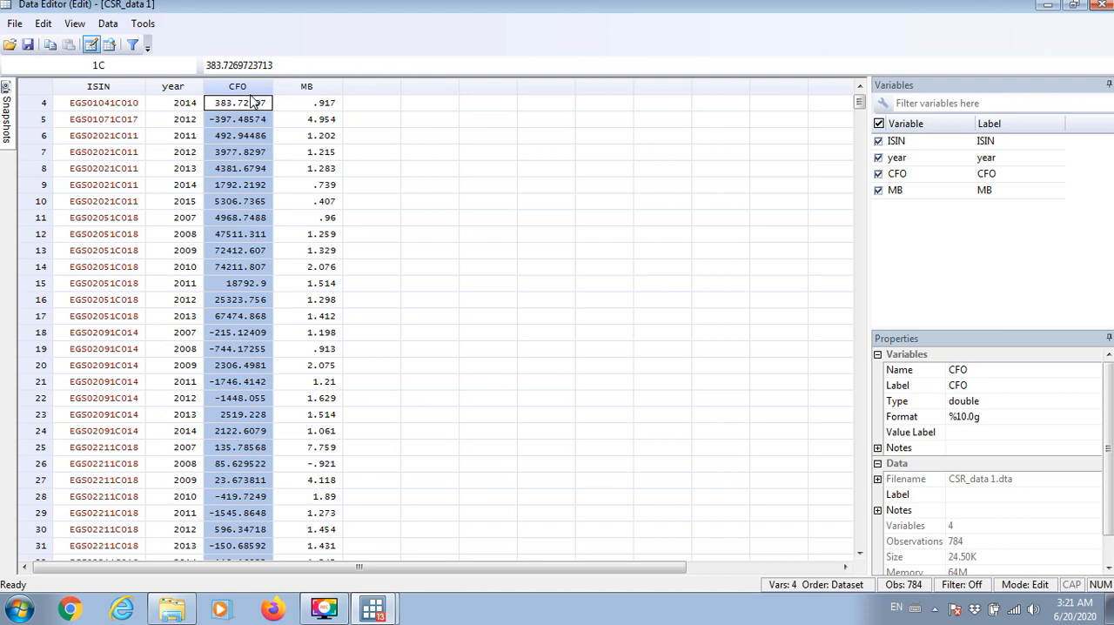
{"action": "left_click", "coordinate": [307, 103]}
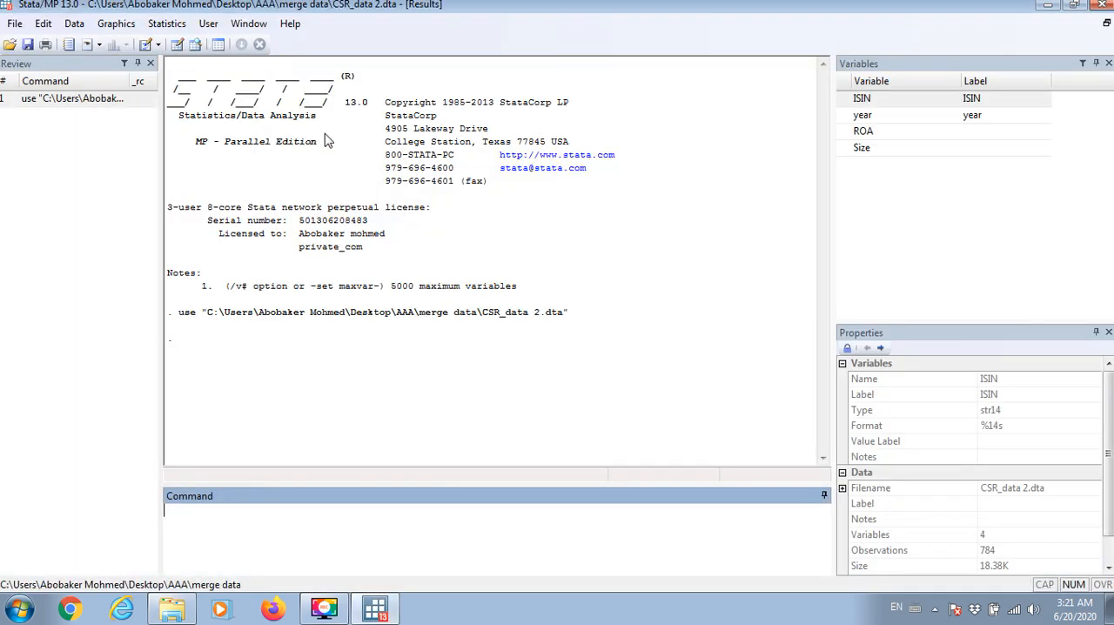
Browse CSR_data 2's ISIN and year values, quit Stata, and reopen CSR_data 1.
{"action": "left_click", "coordinate": [864, 130]}
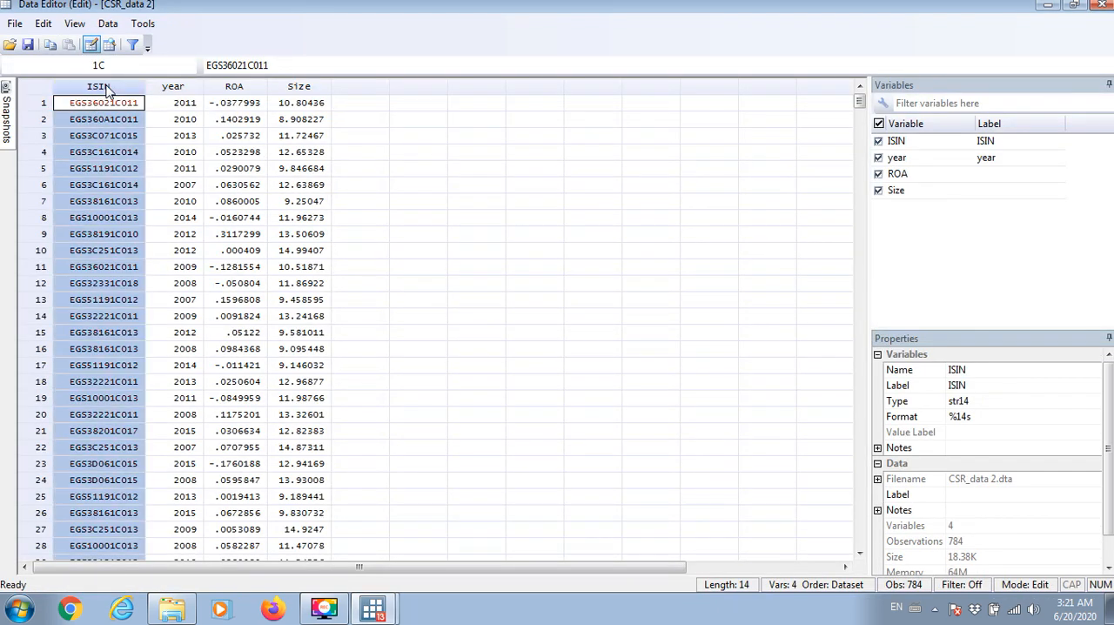
{"action": "mouse_move", "coordinate": [183, 96]}
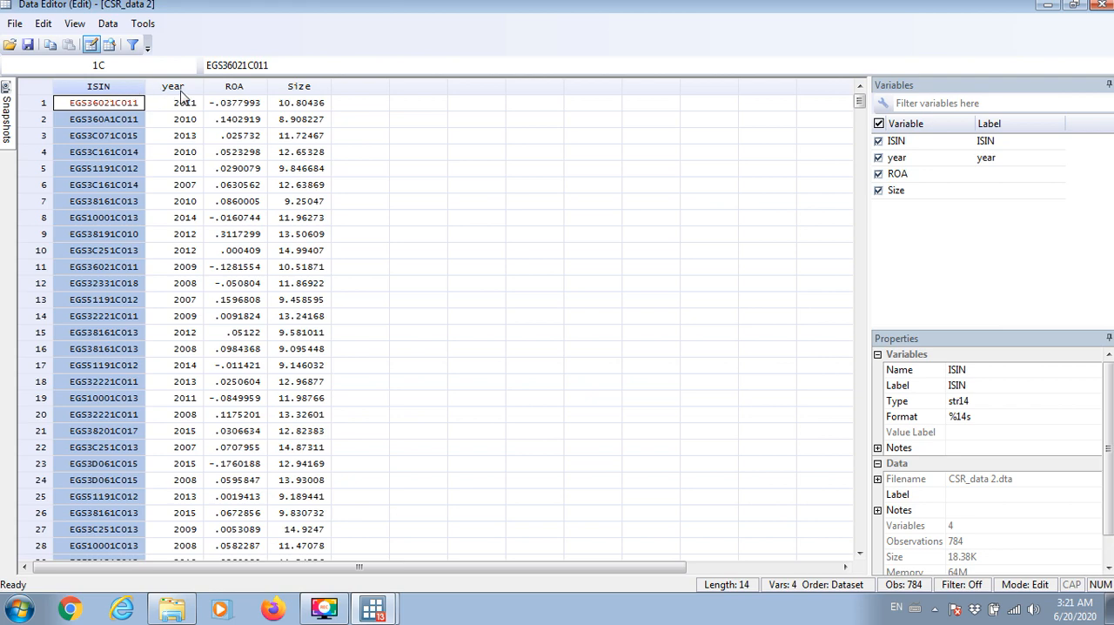
{"action": "left_click", "coordinate": [184, 102]}
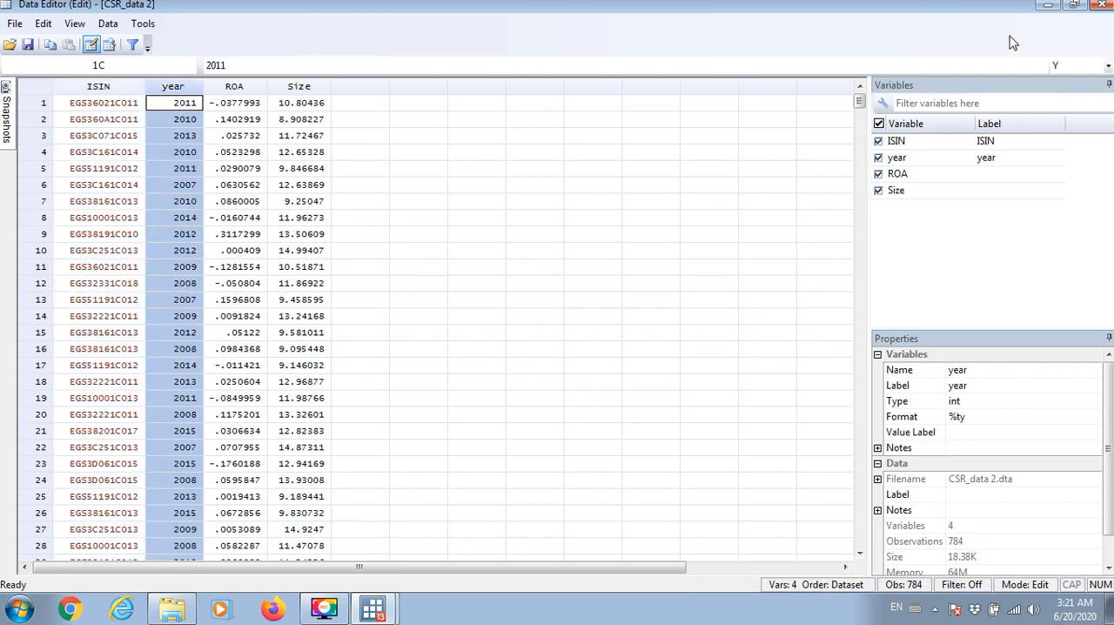
{"action": "left_click", "coordinate": [1100, 4]}
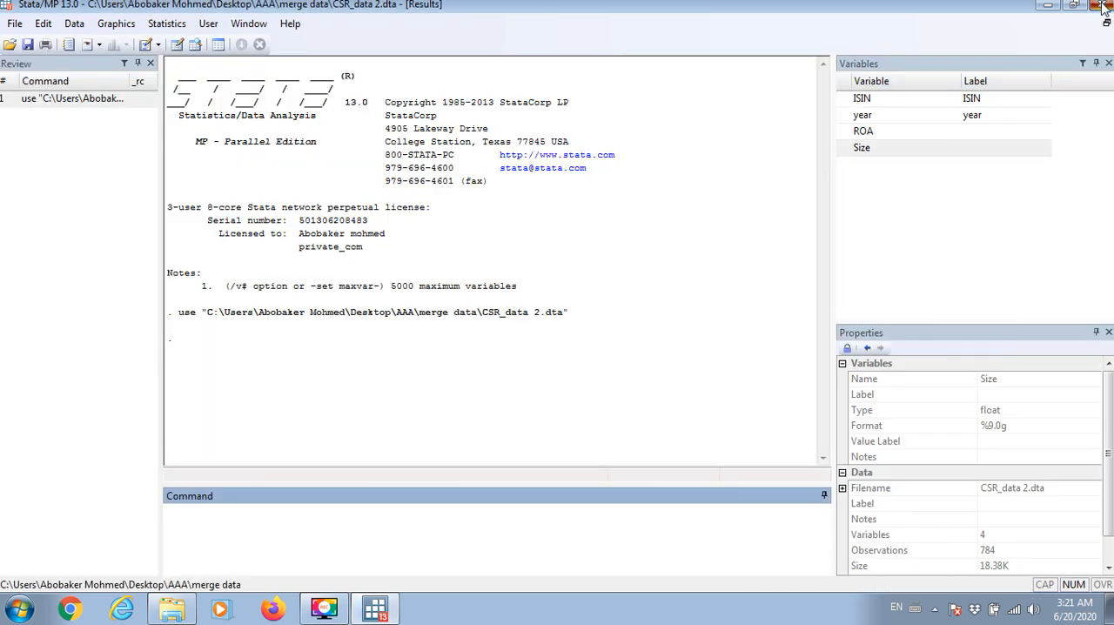
{"action": "left_click", "coordinate": [171, 608]}
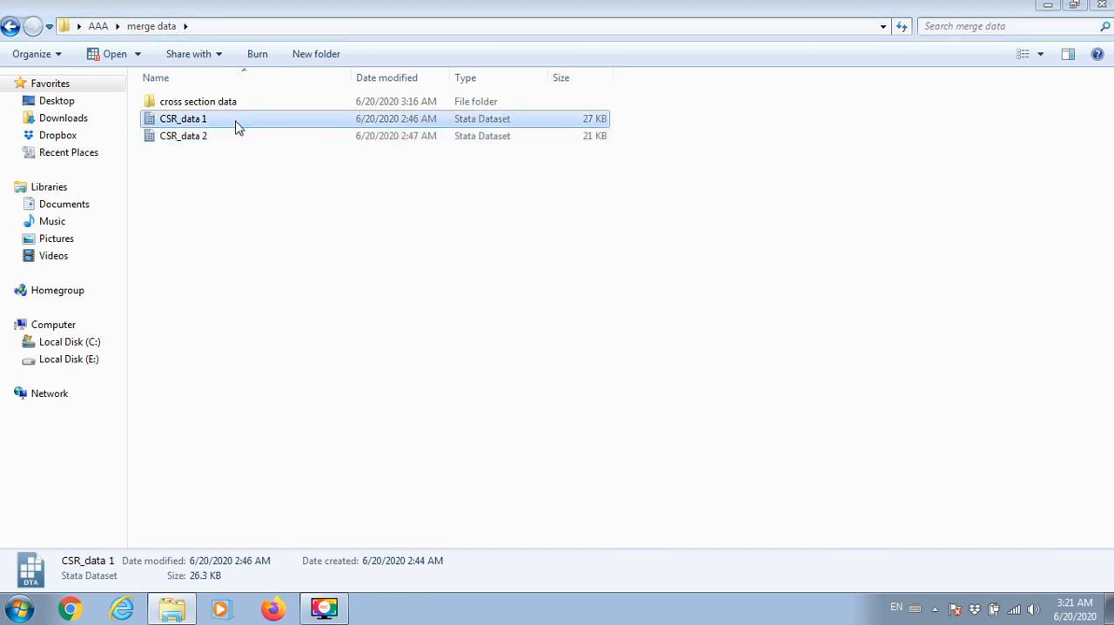
{"action": "double_click", "coordinate": [183, 118]}
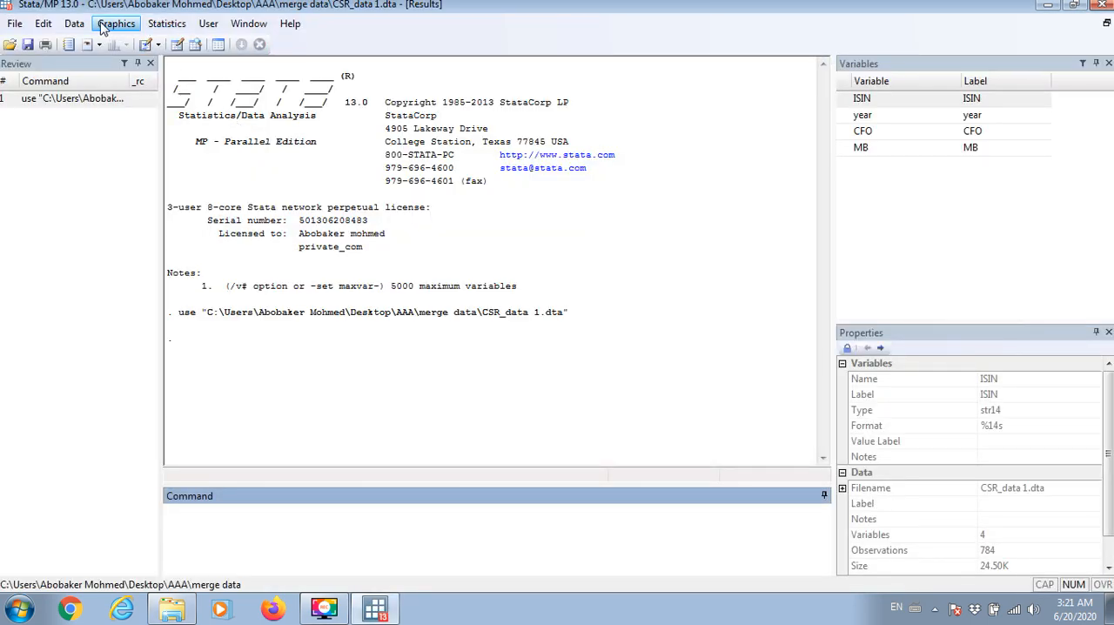
In Data > Combine datasets > Merge, choose one-to-one with ISIN and year as keys.
{"action": "left_click", "coordinate": [74, 24]}
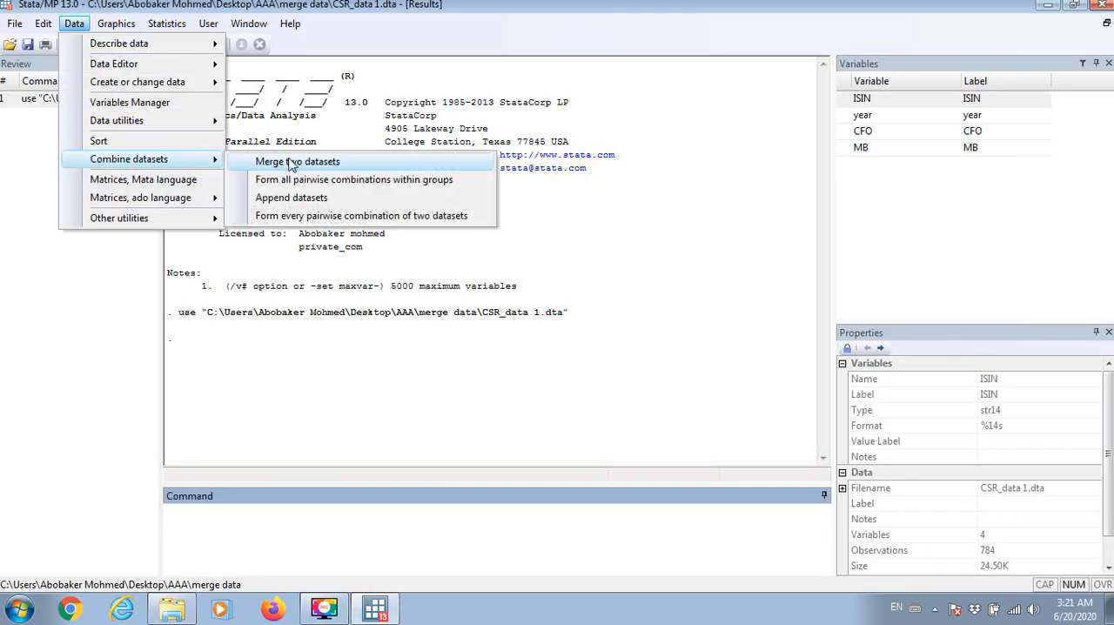
{"action": "left_click", "coordinate": [297, 161]}
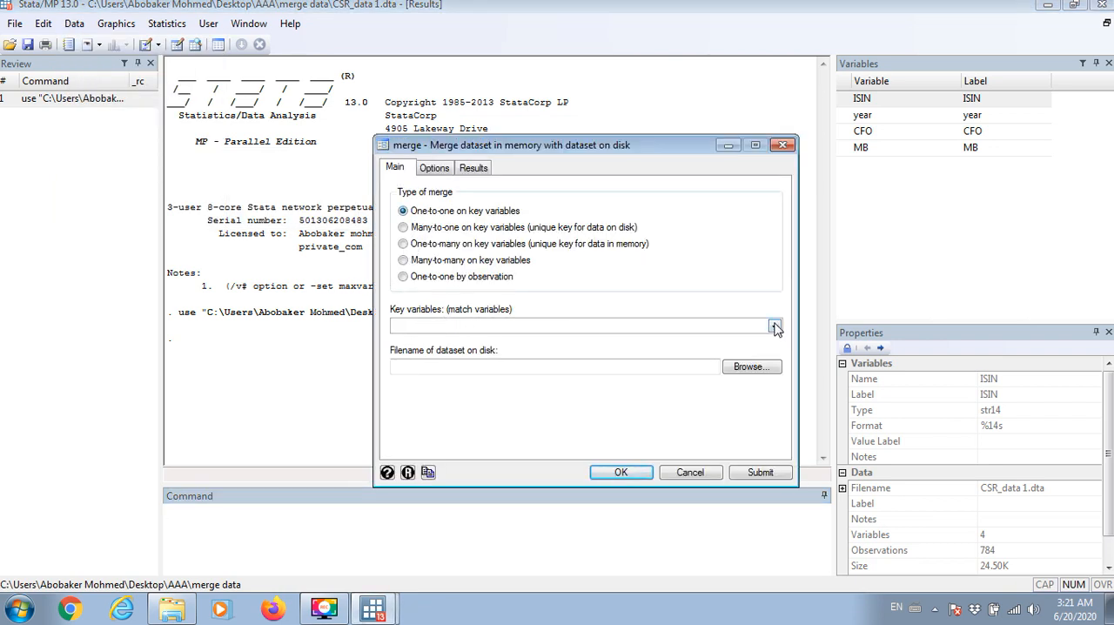
{"action": "left_click", "coordinate": [774, 325]}
{"action": "type", "text": "ISIN"}
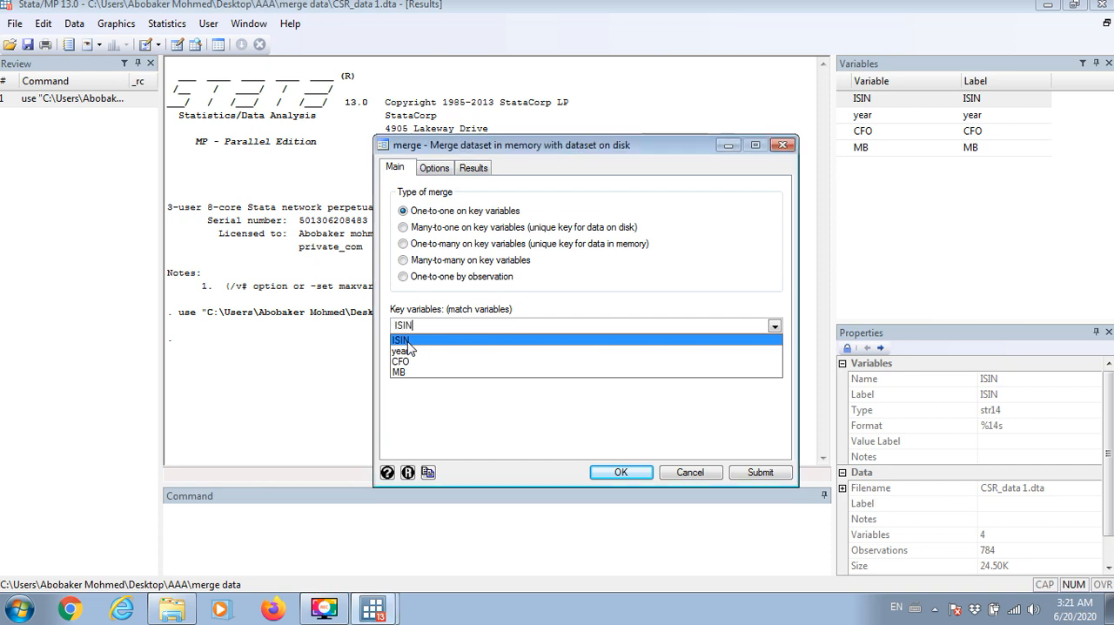
{"action": "left_click", "coordinate": [401, 351]}
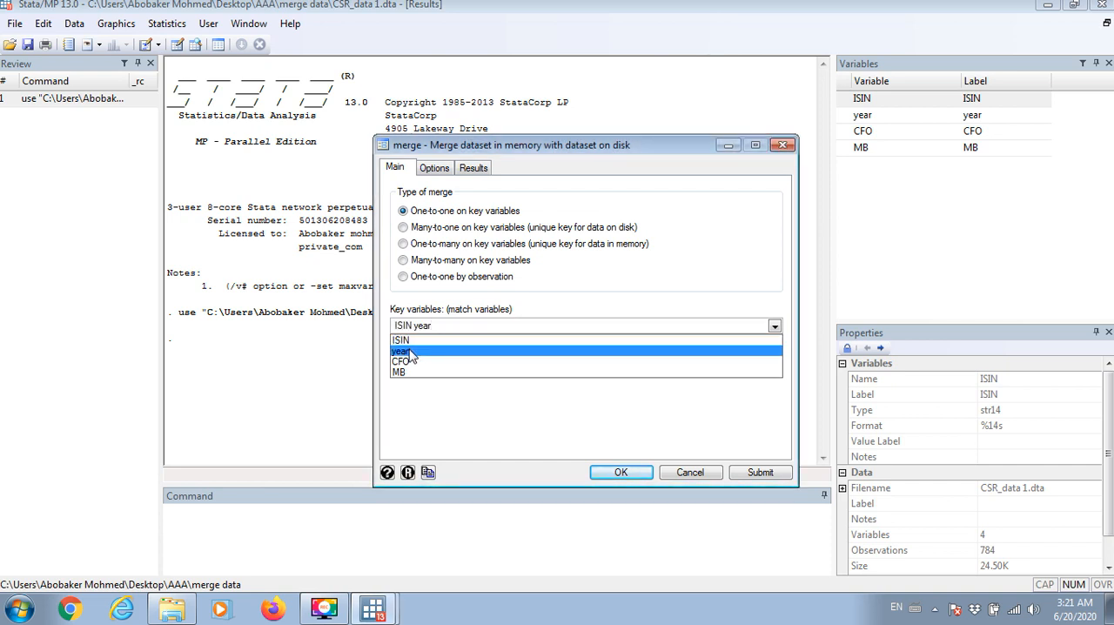
{"action": "left_click", "coordinate": [401, 352]}
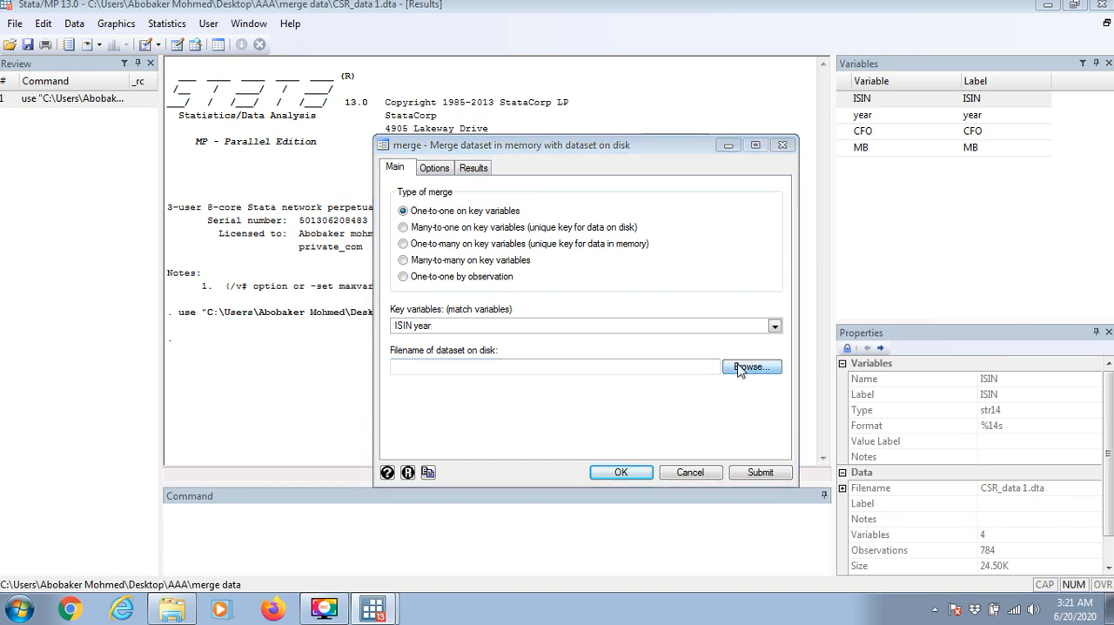
Select the CSR_data 2 file as the dataset to merge in.
{"action": "left_click", "coordinate": [750, 367]}
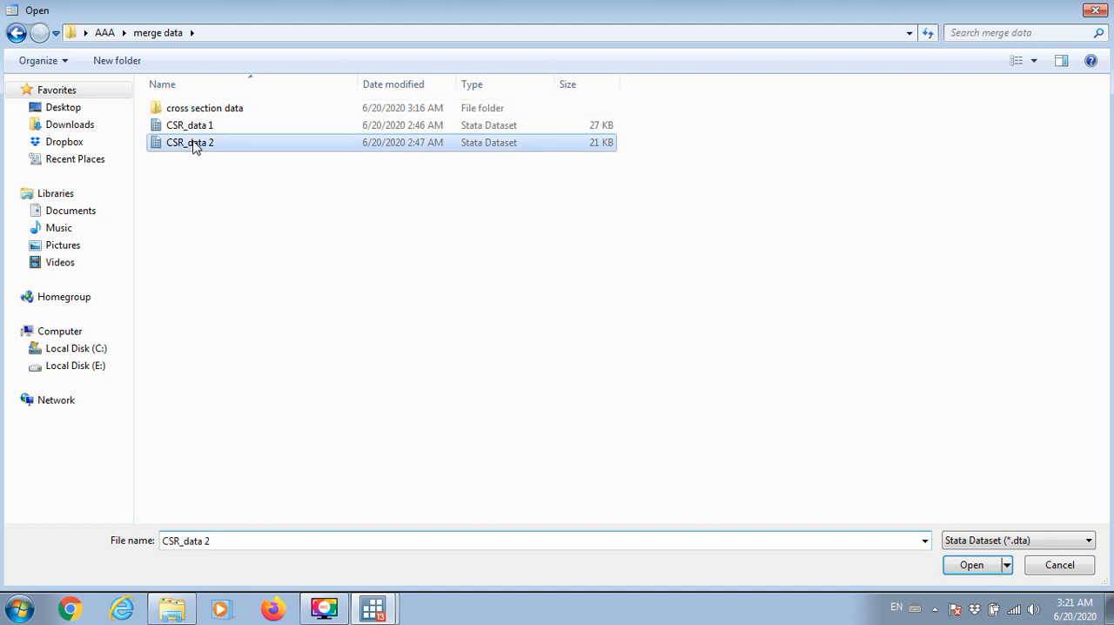
{"action": "mouse_move", "coordinate": [972, 565]}
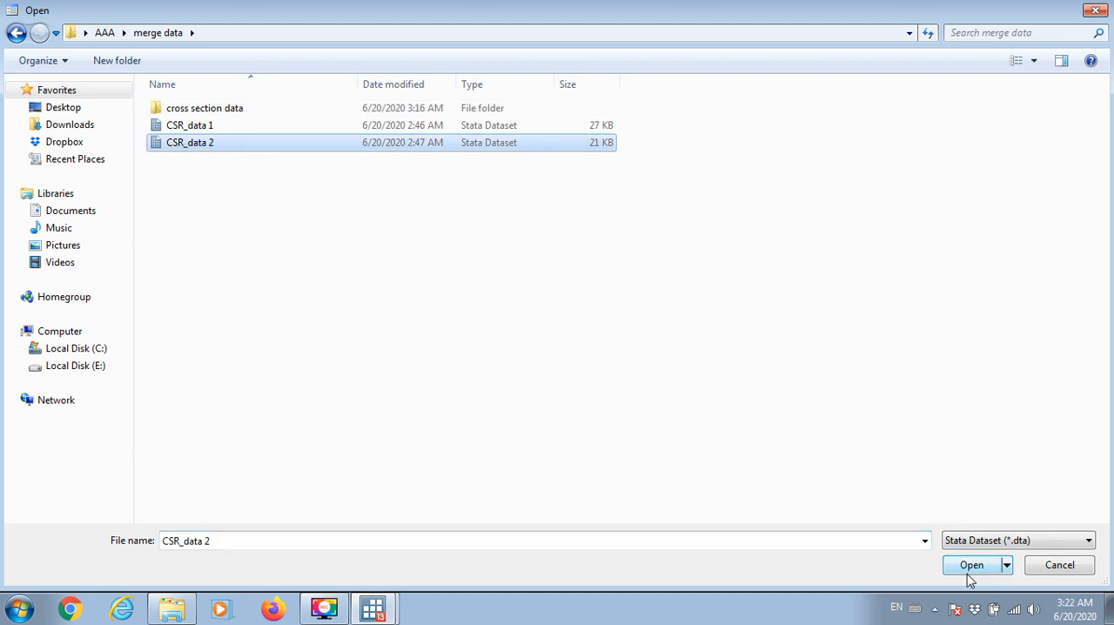
{"action": "left_click", "coordinate": [971, 565]}
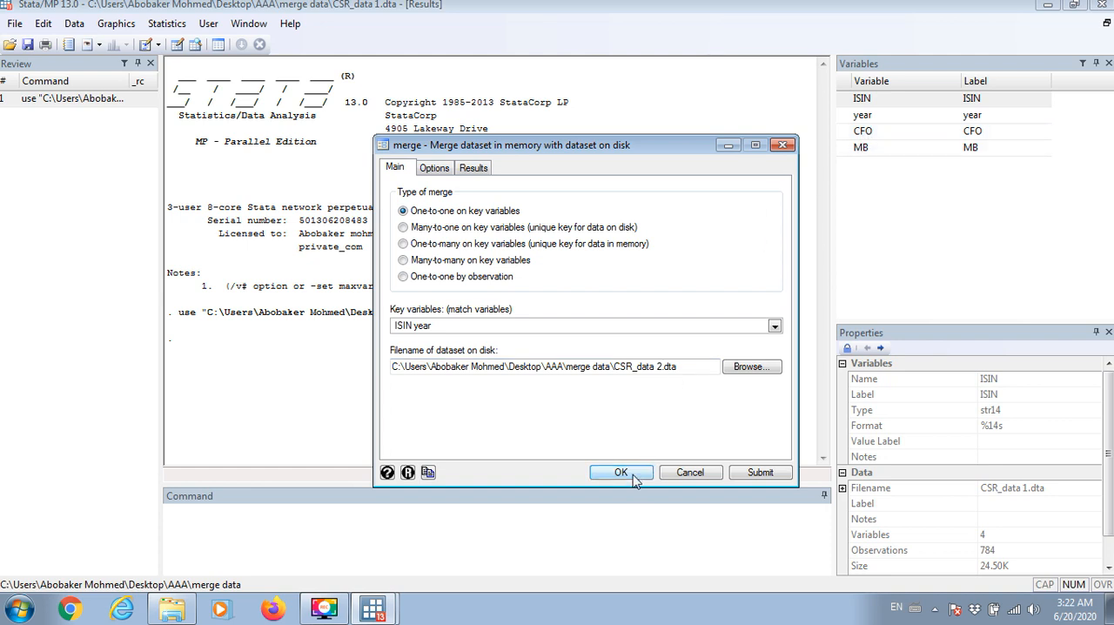
Run the ISIN-year merge and confirm all 784 observations matched, adding ROA, Size and _merge.
{"action": "left_click", "coordinate": [620, 472]}
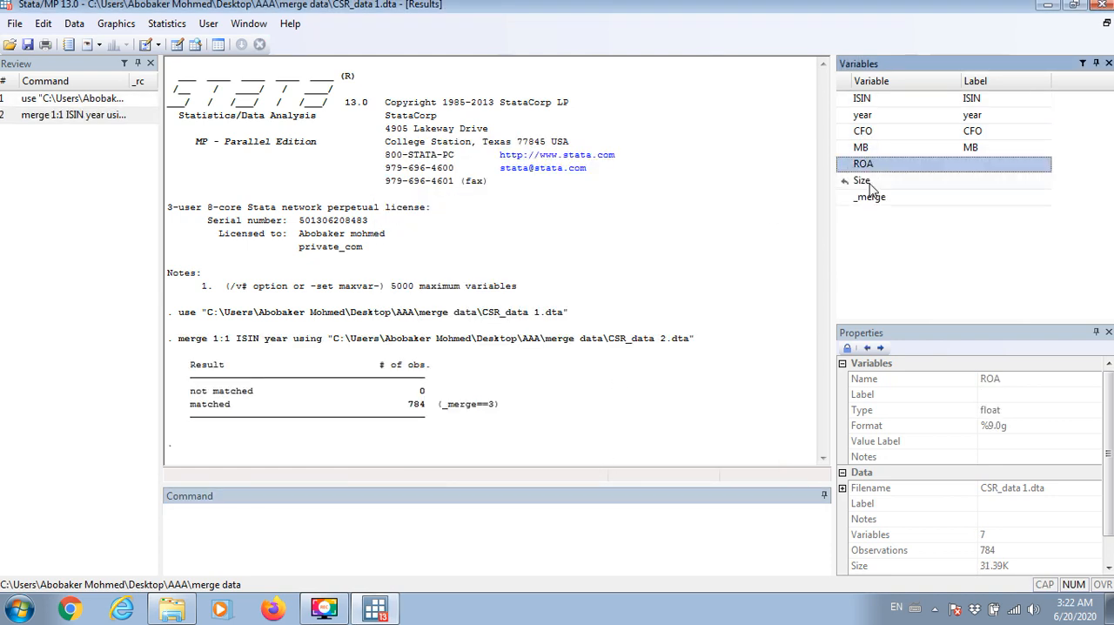
{"action": "left_click", "coordinate": [862, 180]}
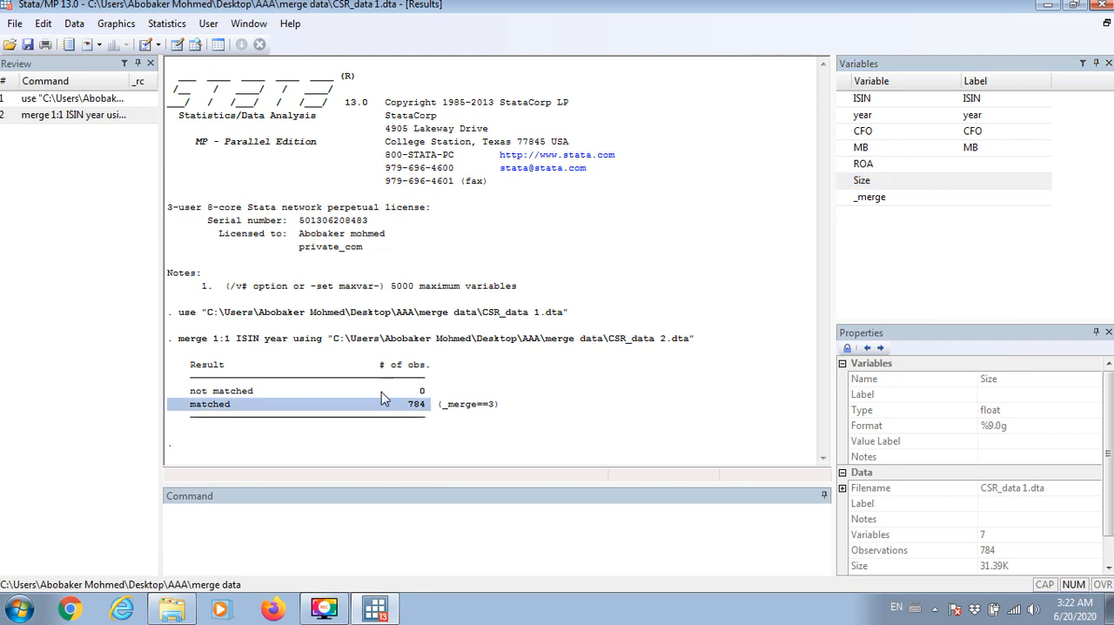